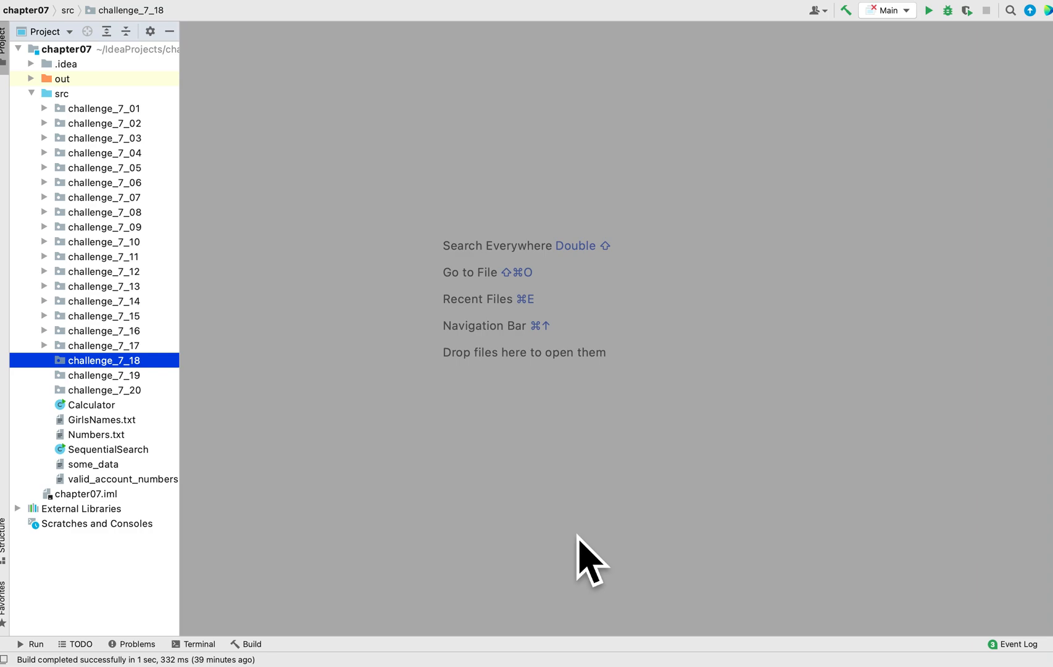
mouse_move(62, 536)
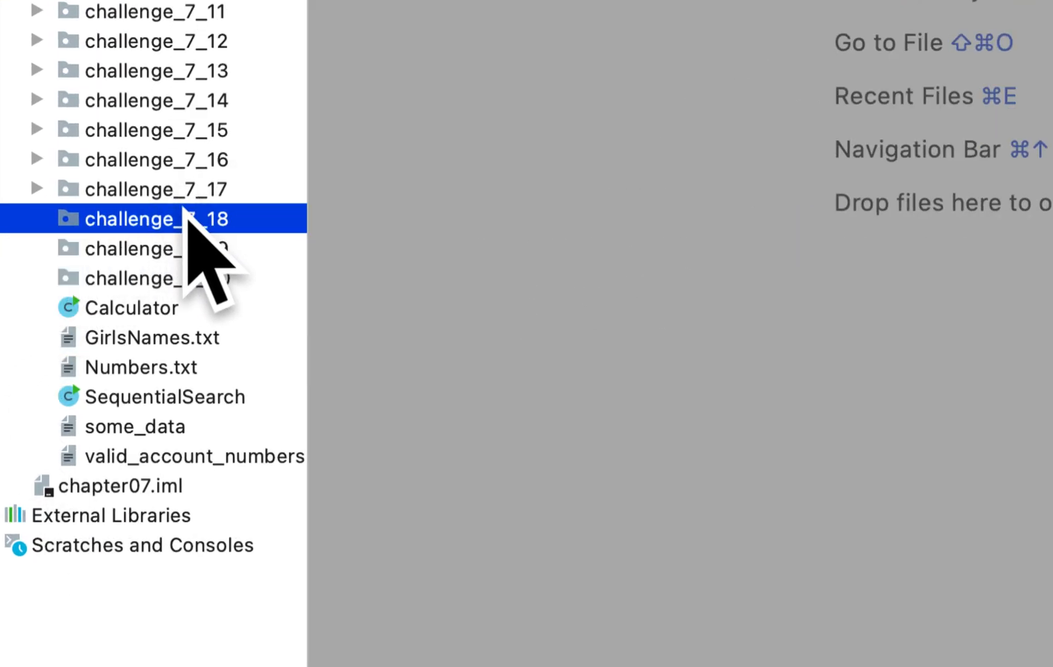
Create a new Java class PhoneBookArrayList in the challenge_7_18 package.
right_click(142, 218)
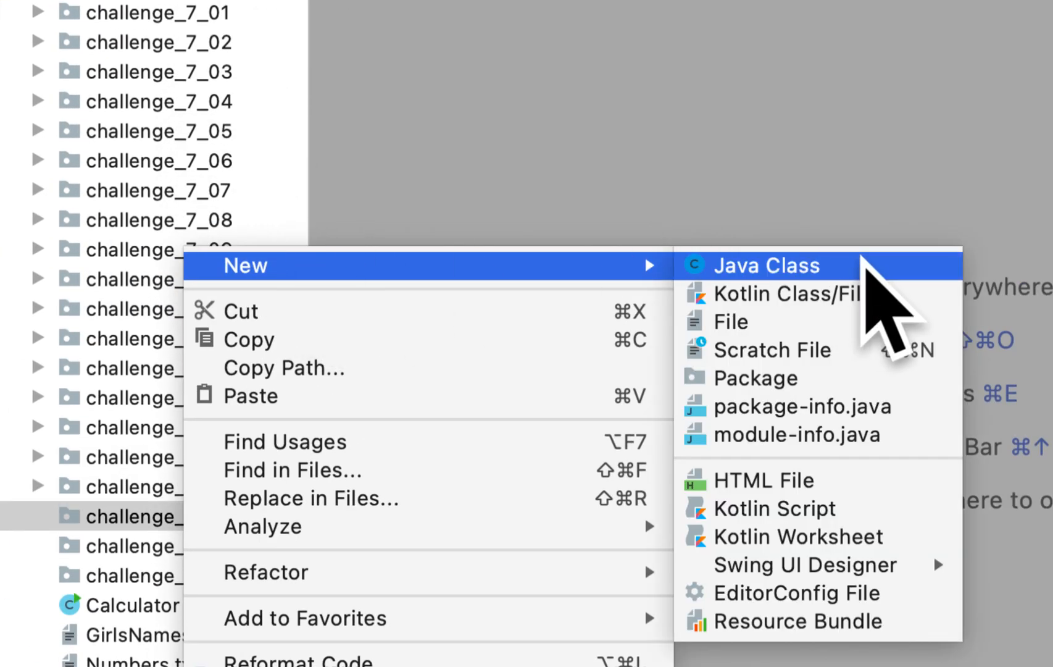
click(767, 264)
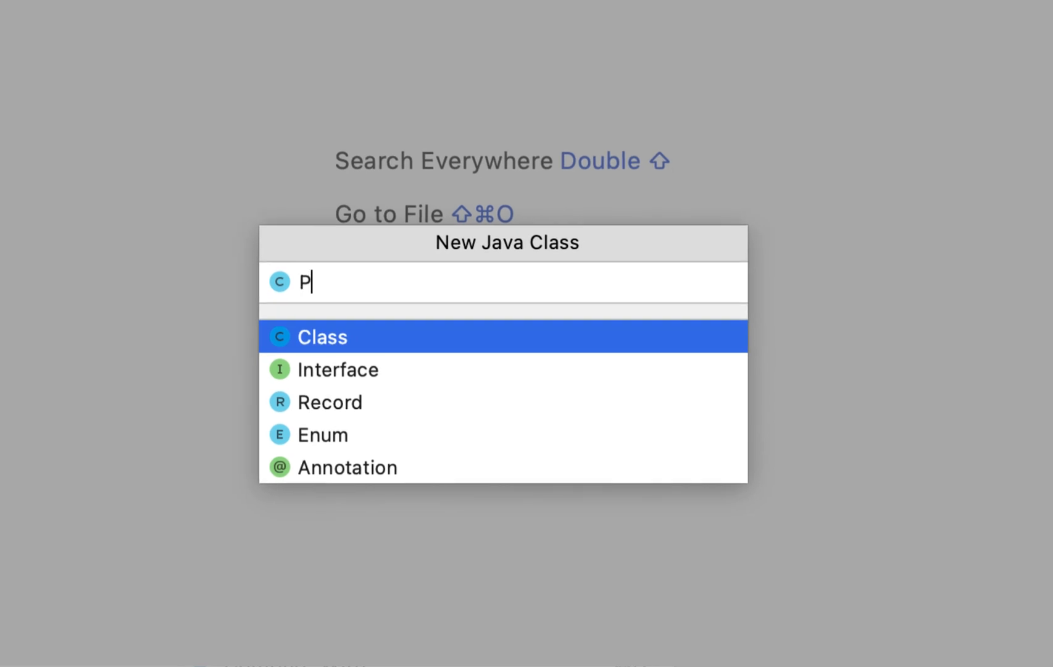
text(honeB)
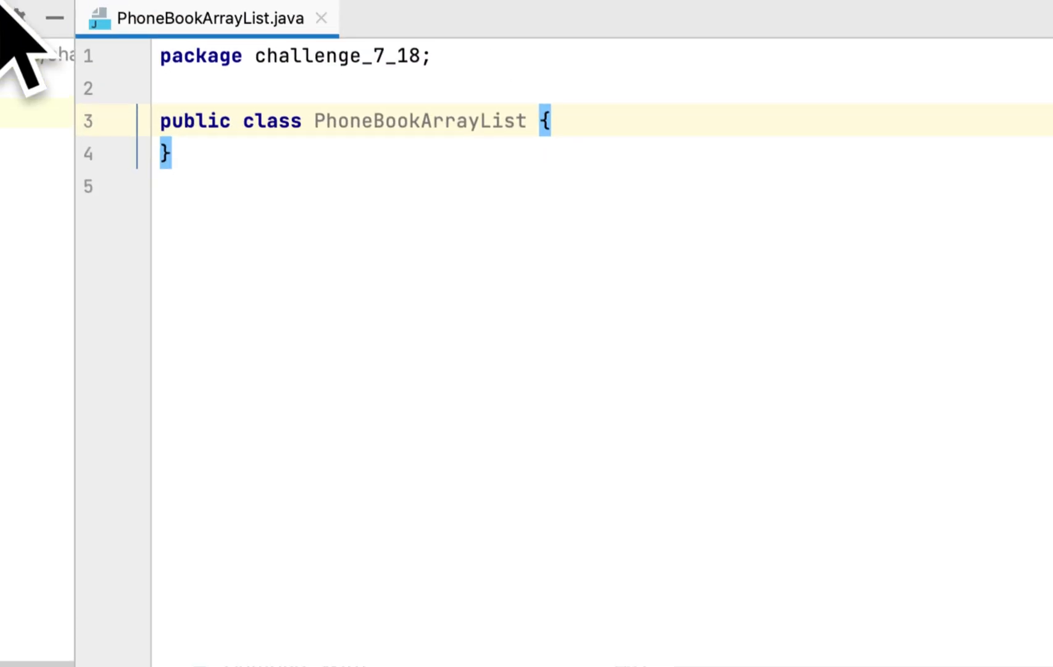
Declare private String fields name and phoneNumber in PhoneBookArrayList.
key(Enter)
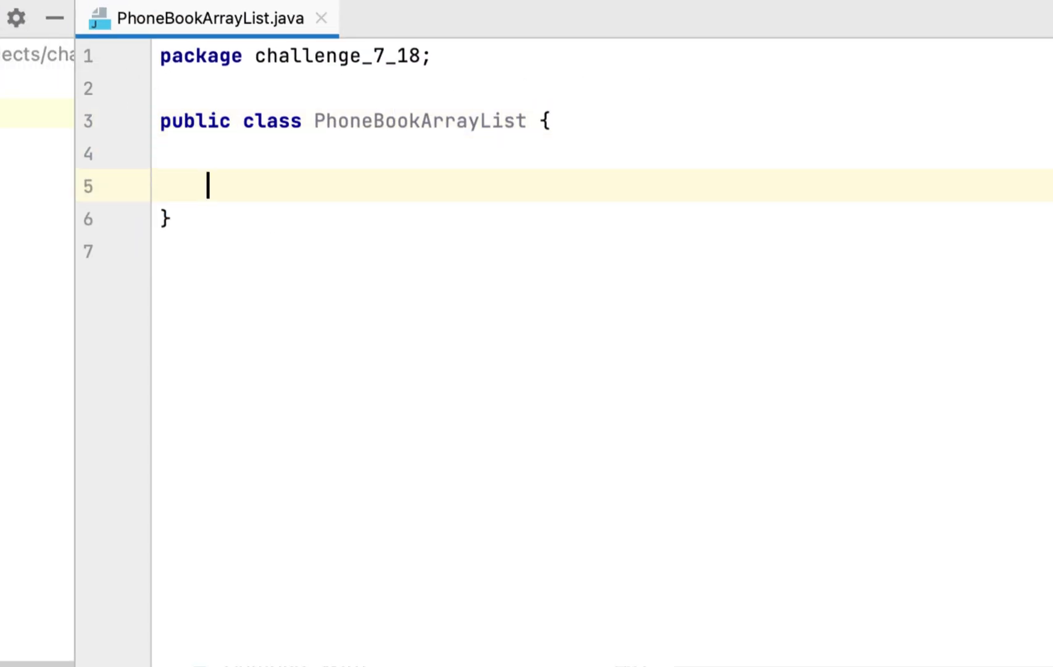
text(p)
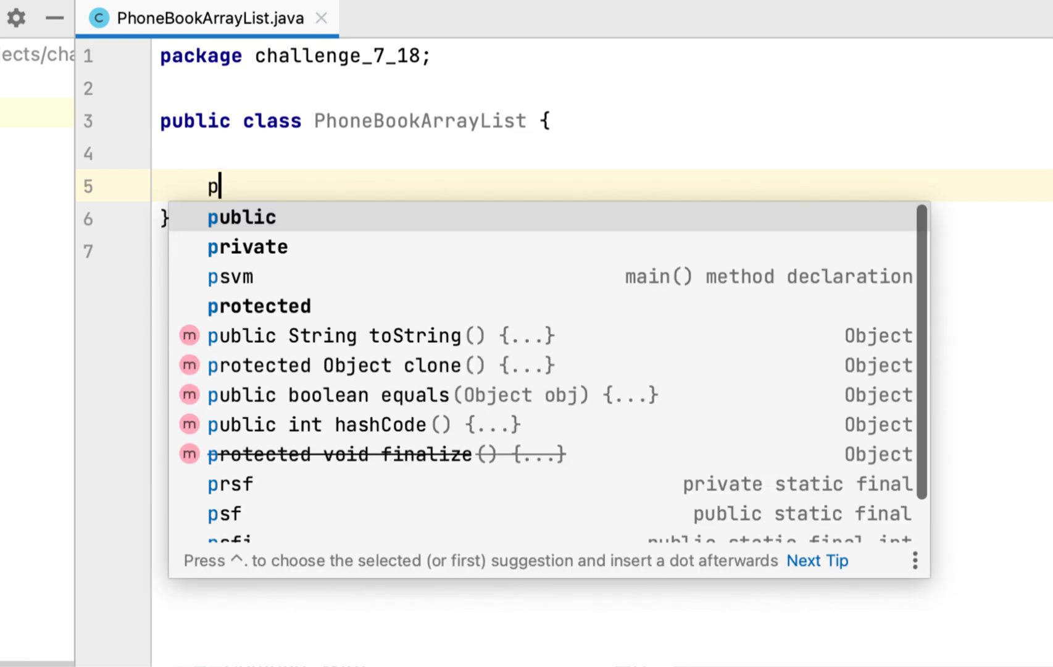
text(rivate String name;)
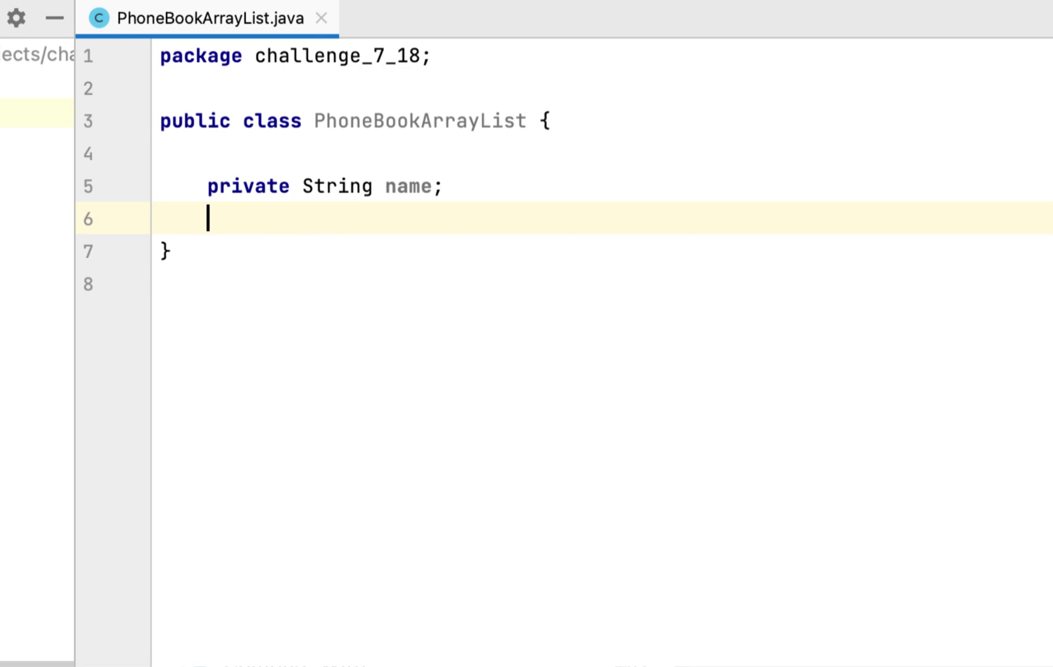
text(private String)
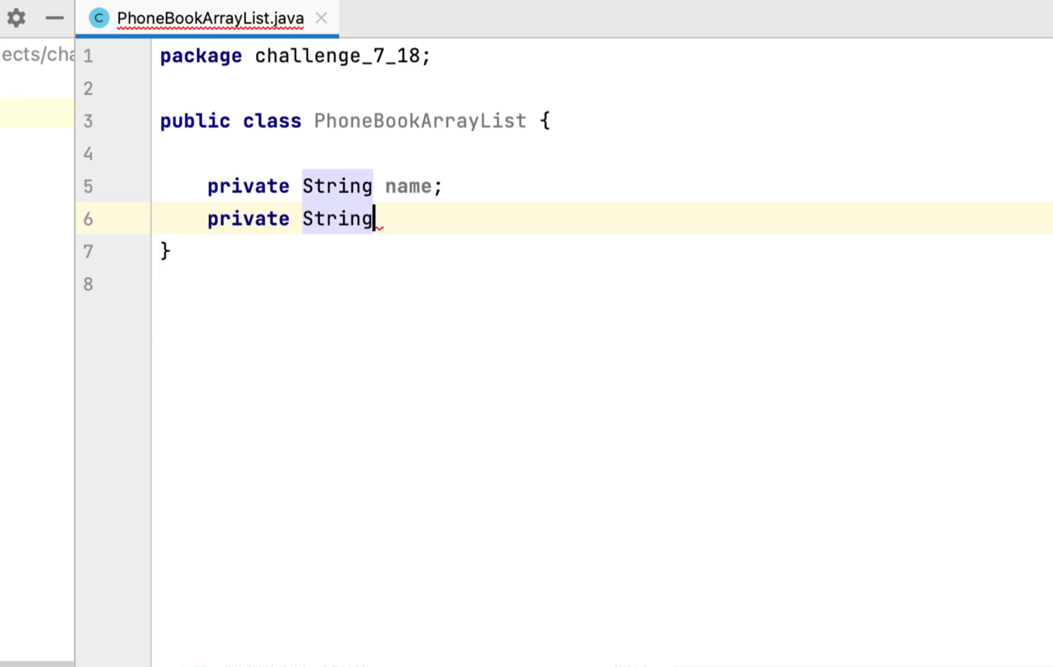
text(phoneNumb)
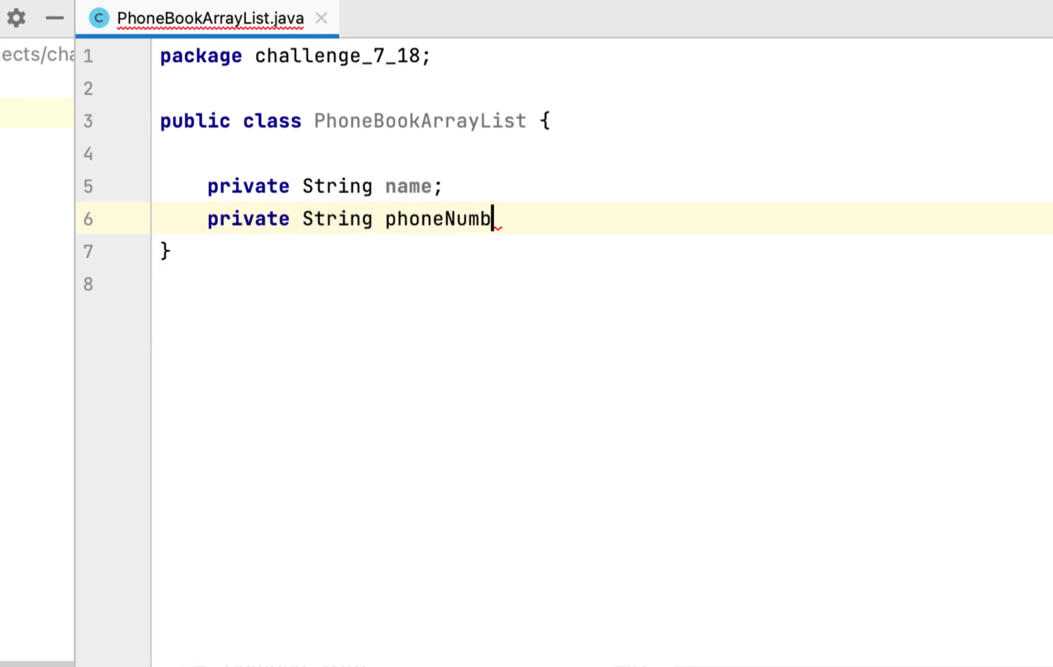
text(er;)
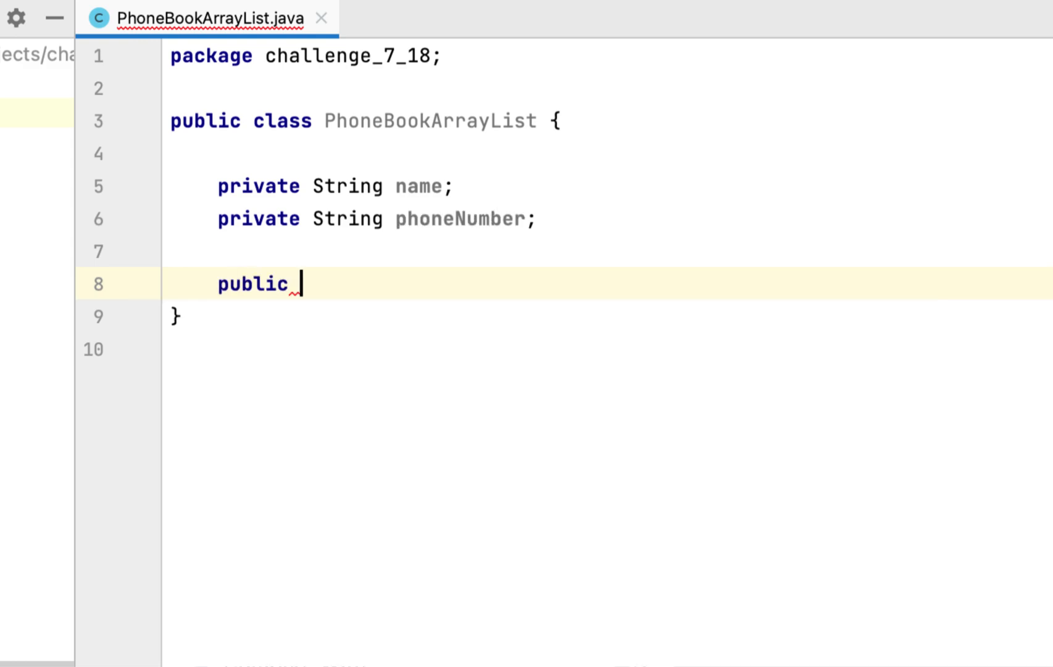
Add a constructor PhoneBookArrayList(String name, String phone) assigning both fields.
text(PhoneBookArrayList()
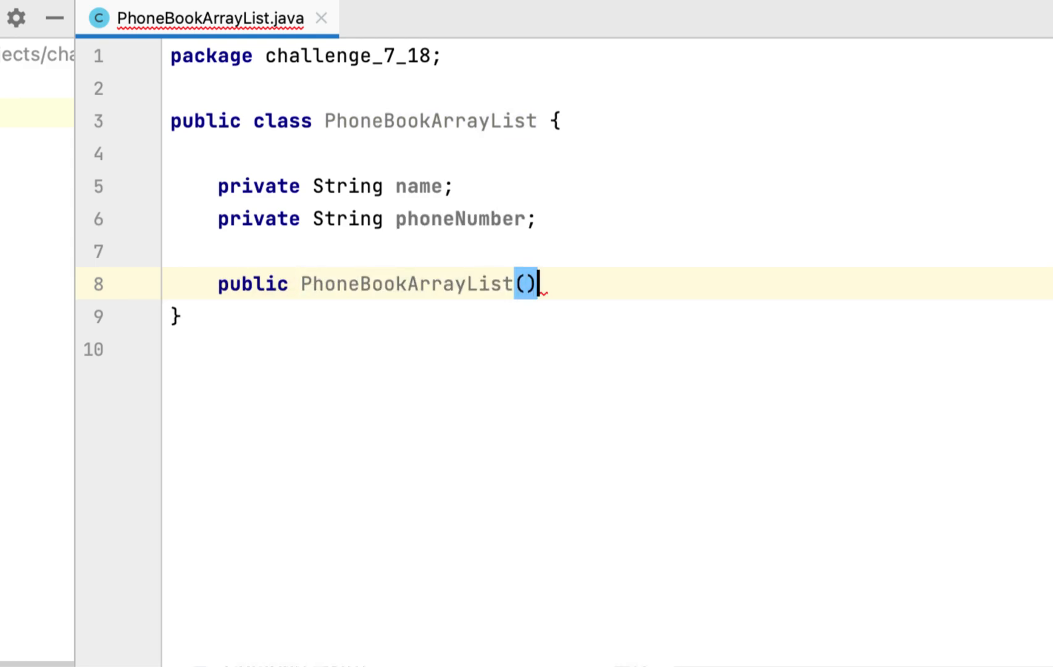
text(S)
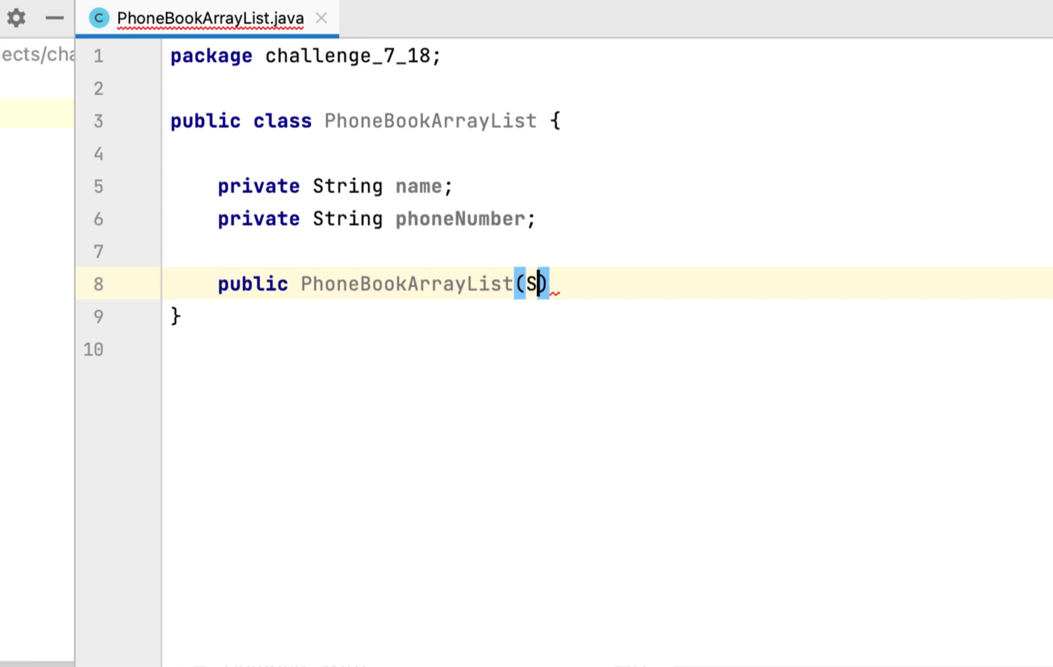
text(tring name, String phone)
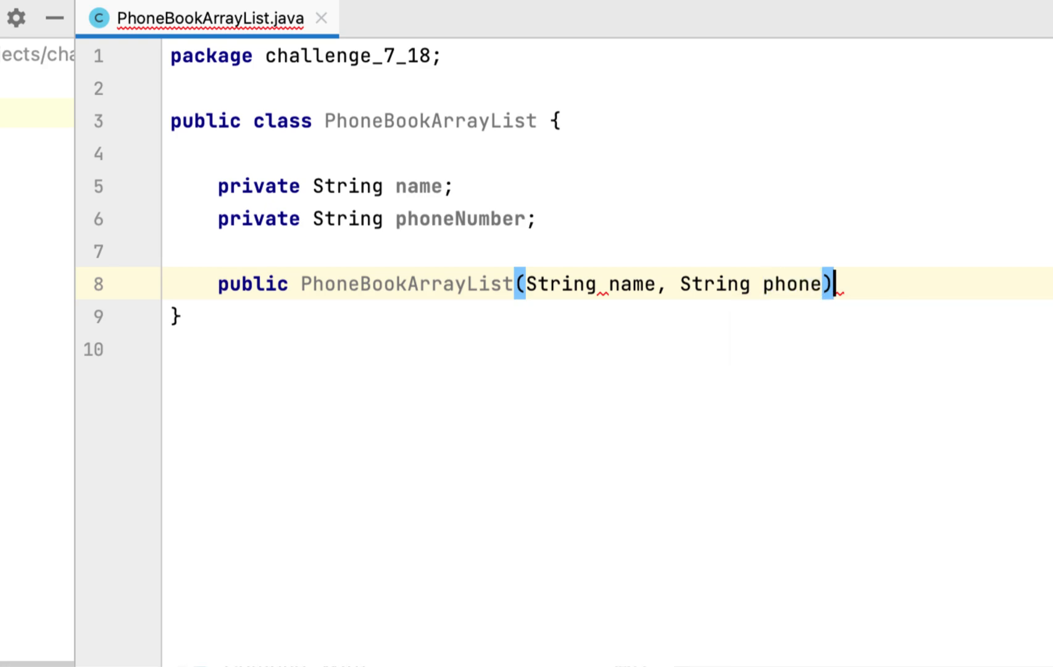
text({)
text(this.phoneNumber = phone;)
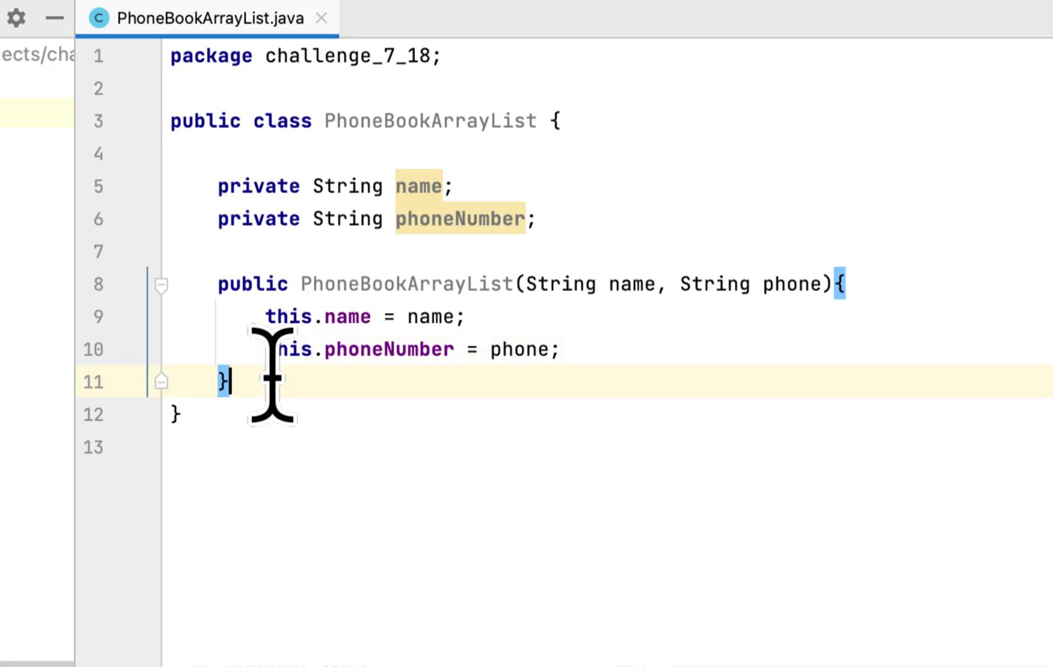
Generate getters and setters for both fields and add an empty no-argument constructor.
key(Enter)
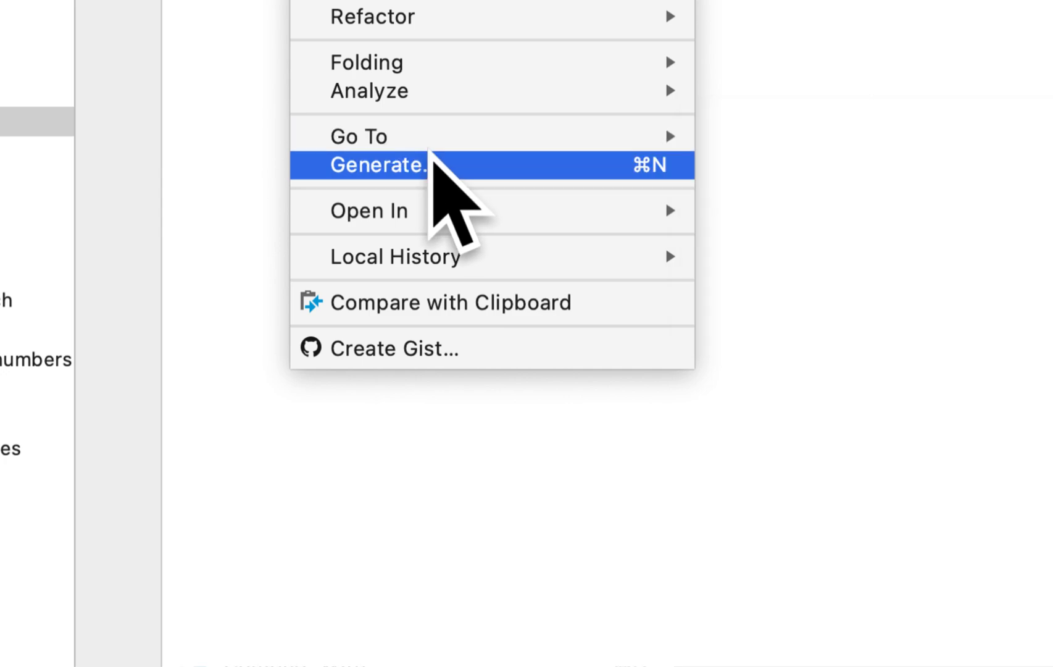
click(378, 164)
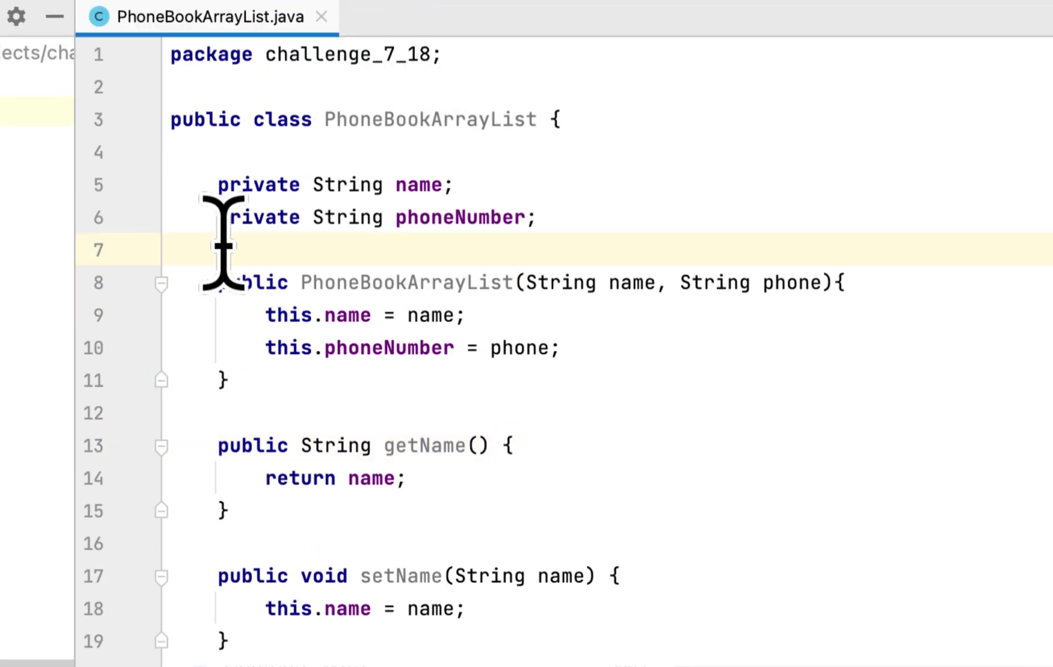
text(public)
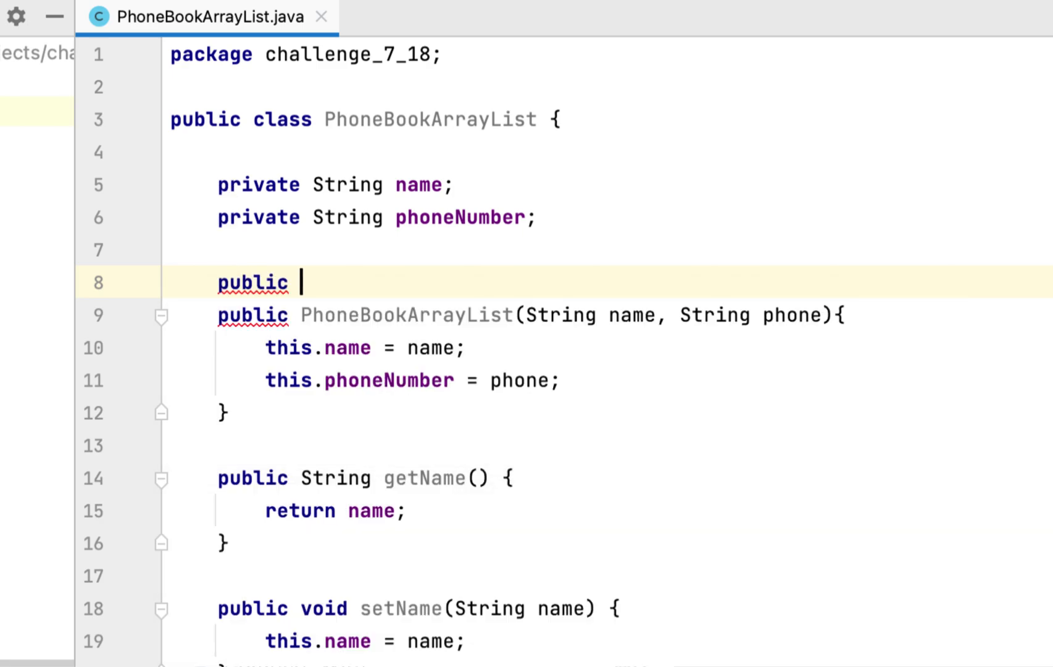
text(PhoneBookArrayList())
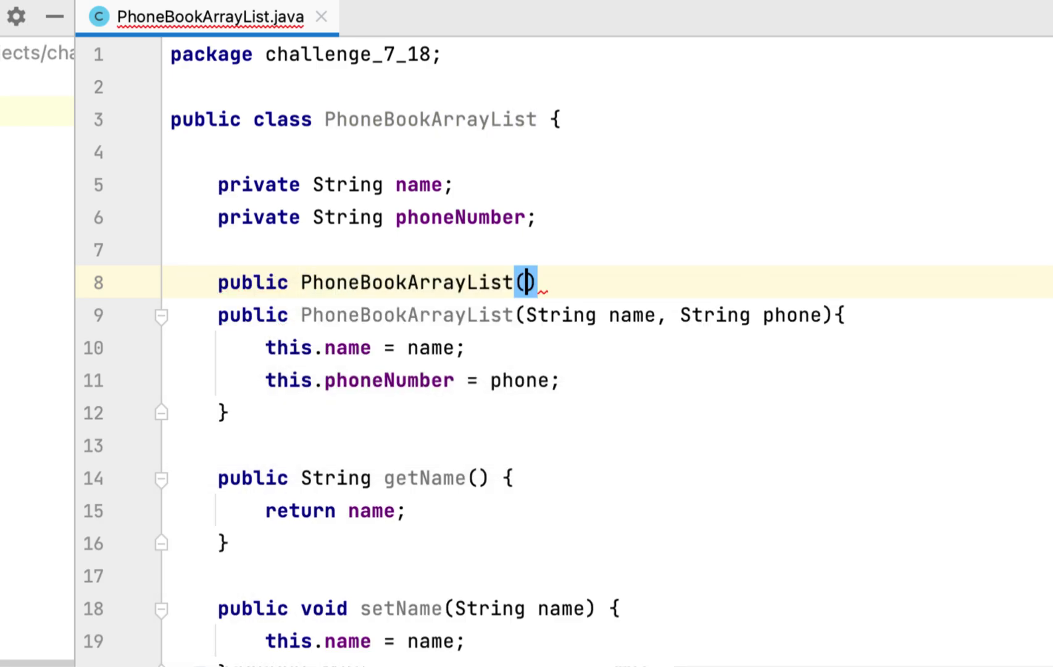
text(){})
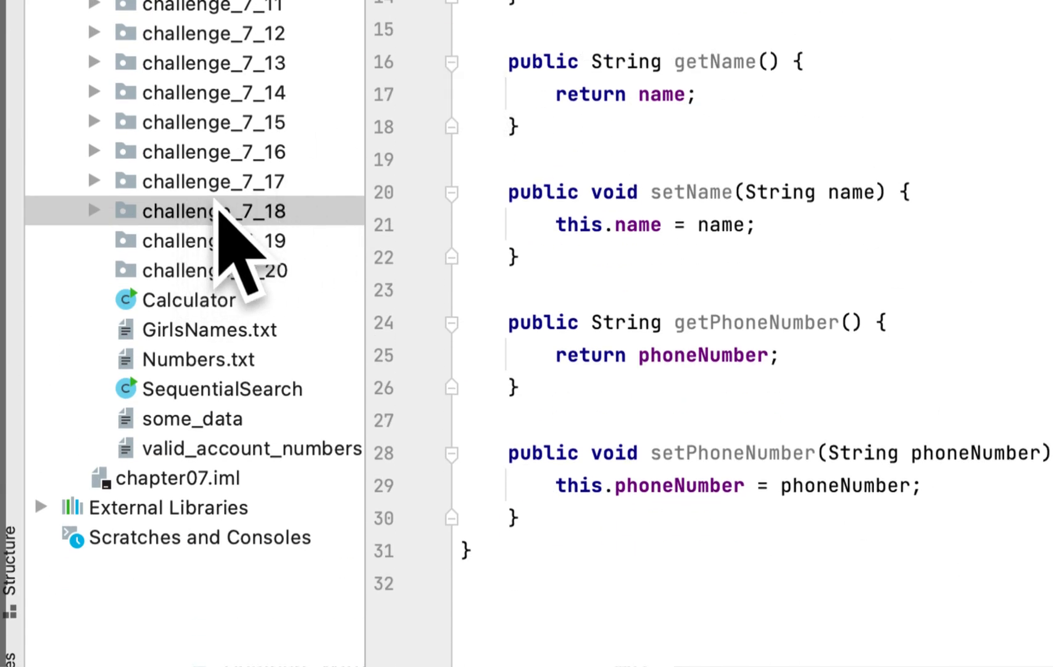
Create a Main class in challenge_7_18 with a main method via psvm.
right_click(214, 211)
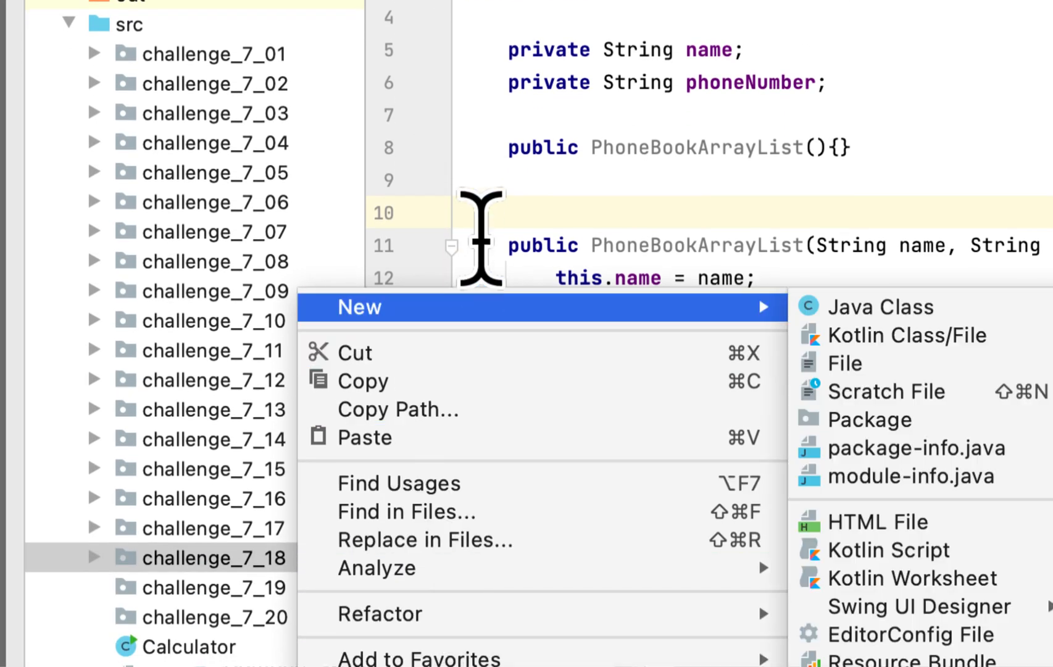
click(882, 306)
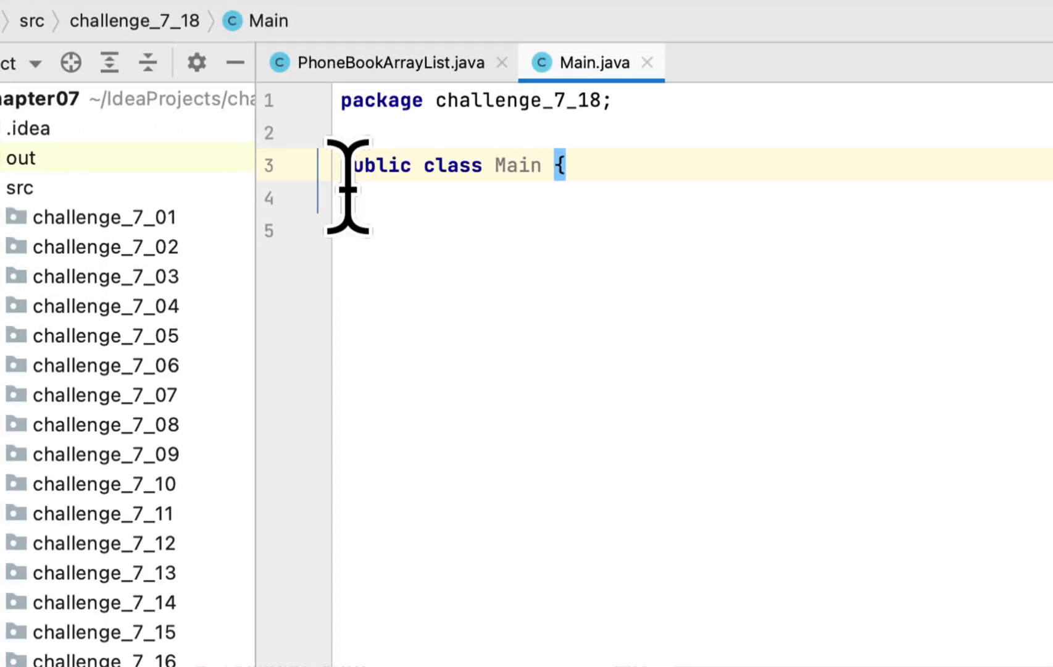
text(ps)
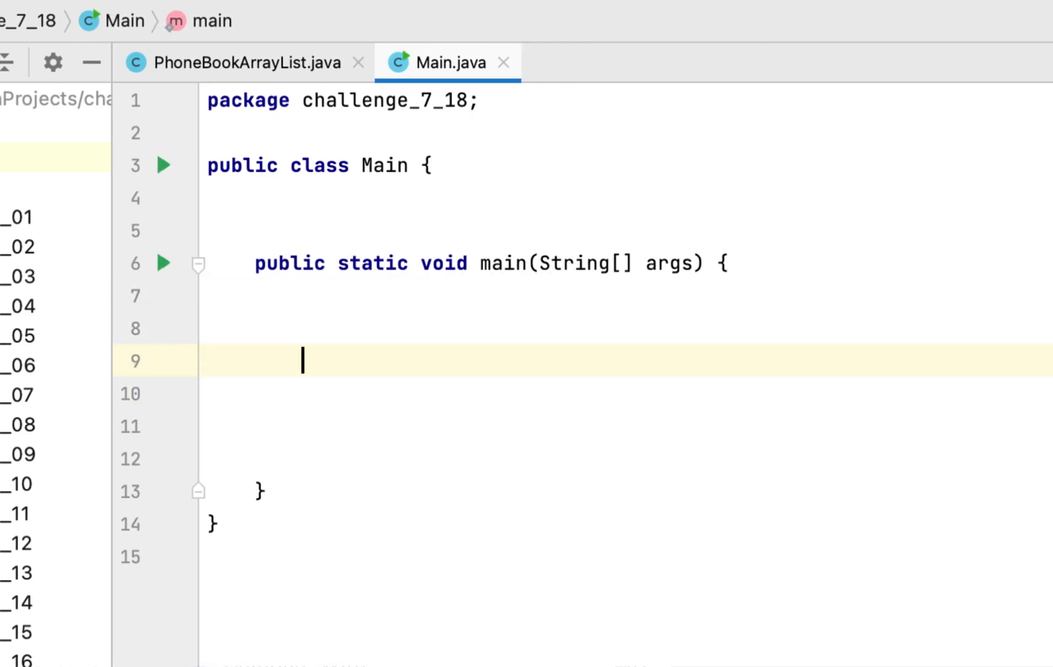
Declare ArrayList<PhoneBookArrayList> info = new ArrayList<>() in main.
text(ArrayList<>)
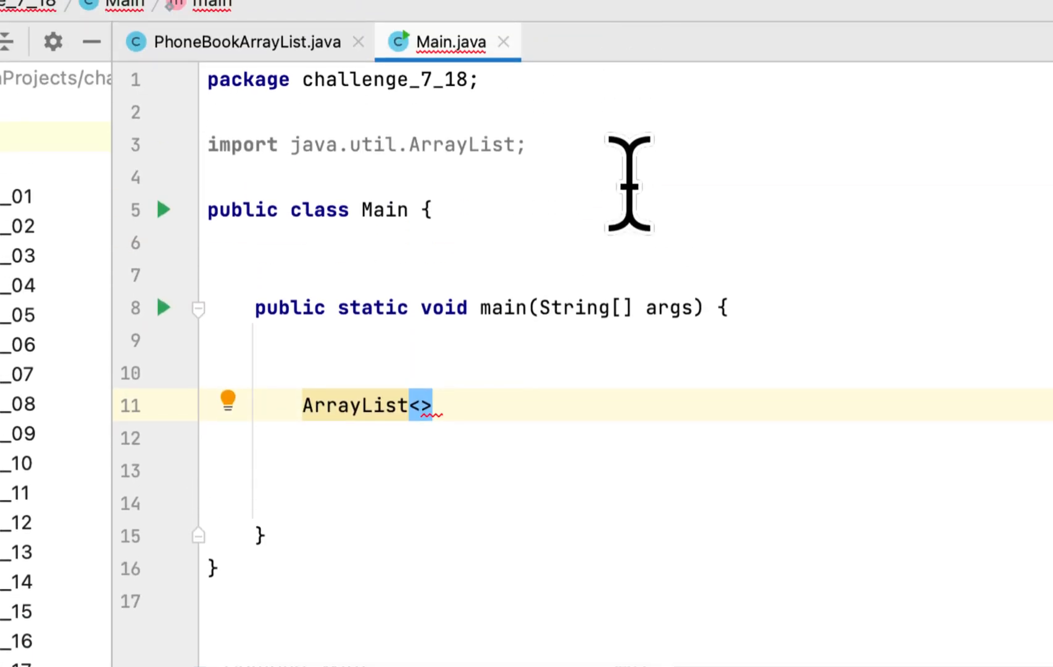
text(PhoneBookArrayList)
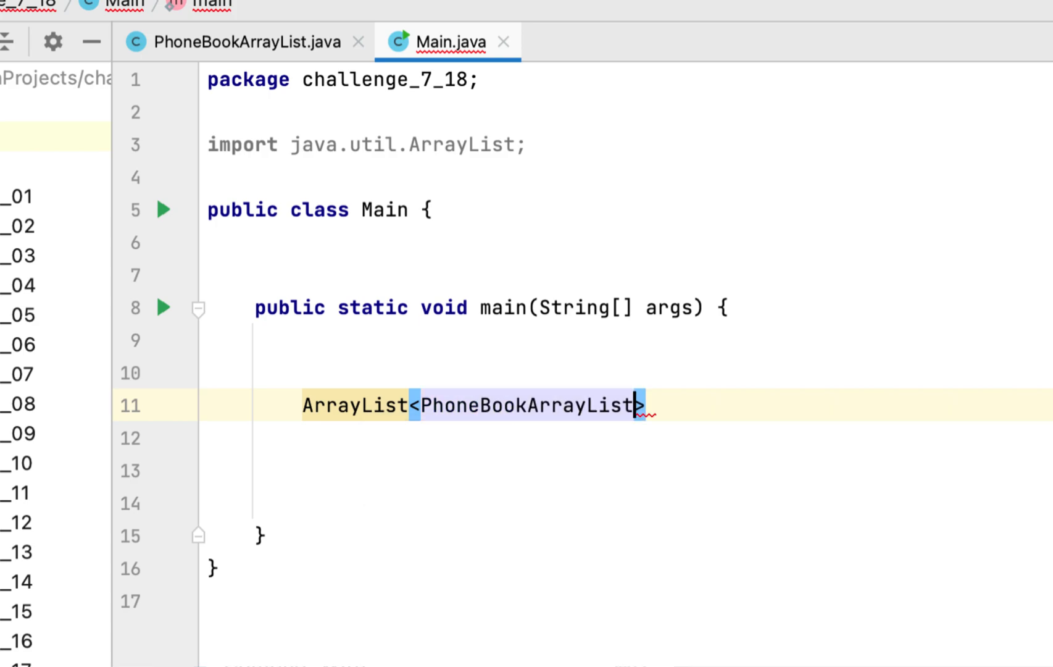
text(>)
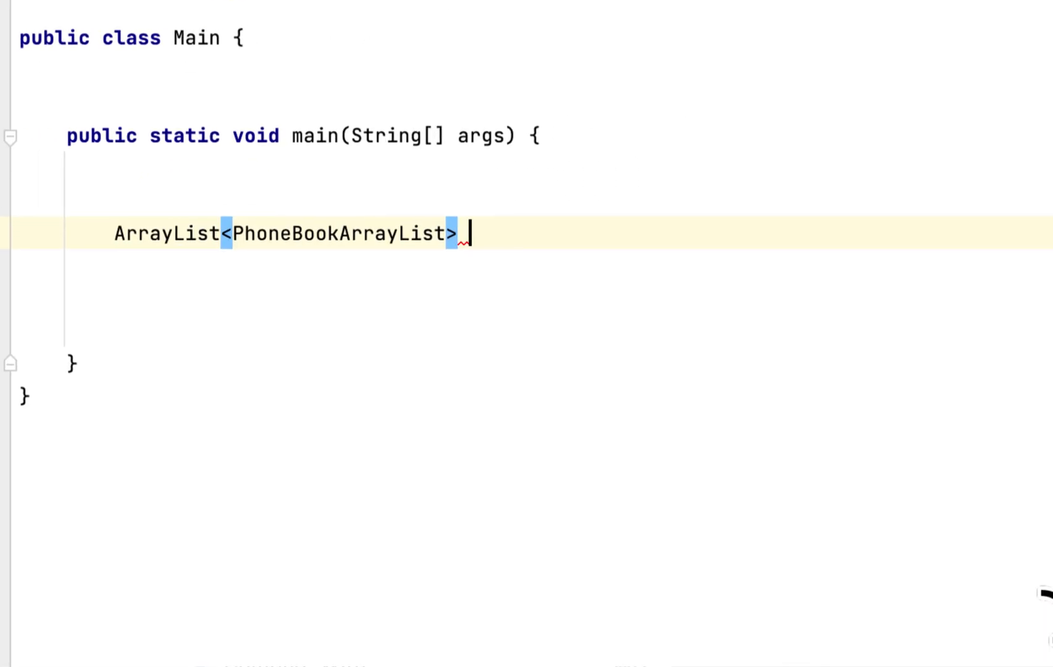
text(info)
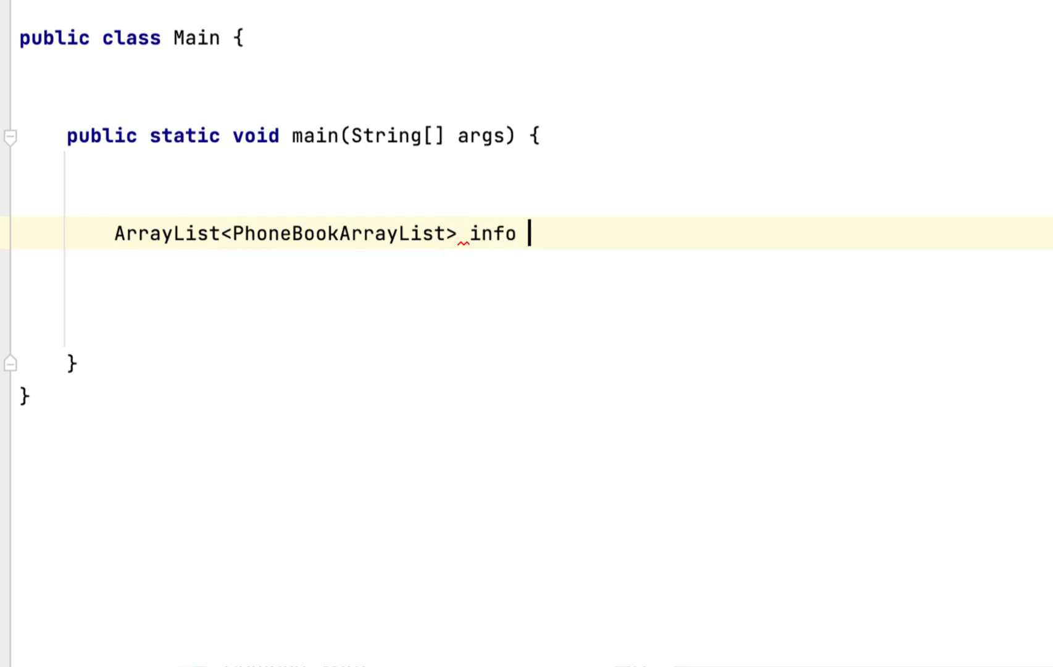
text(= new ArrayList<>()
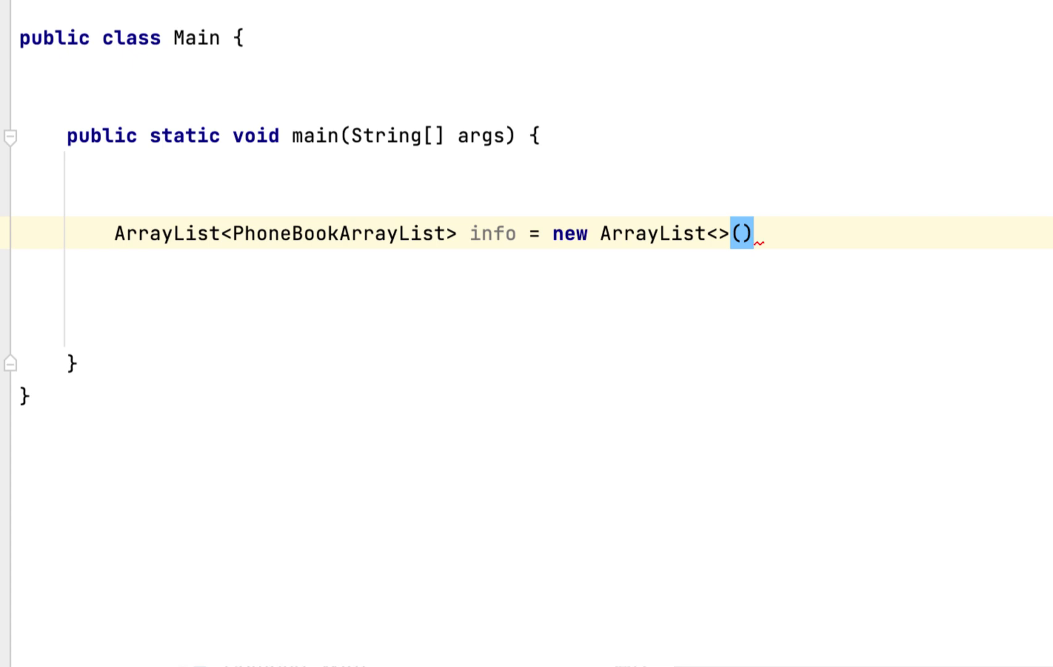
text(;)
key(Enter)
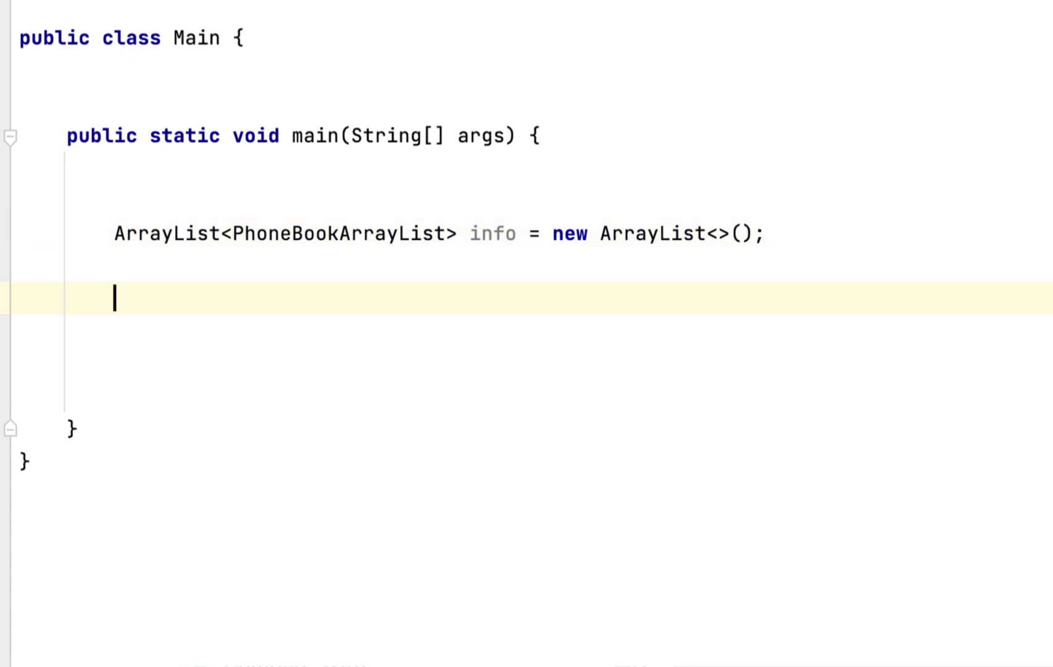
mouse_move(758, 558)
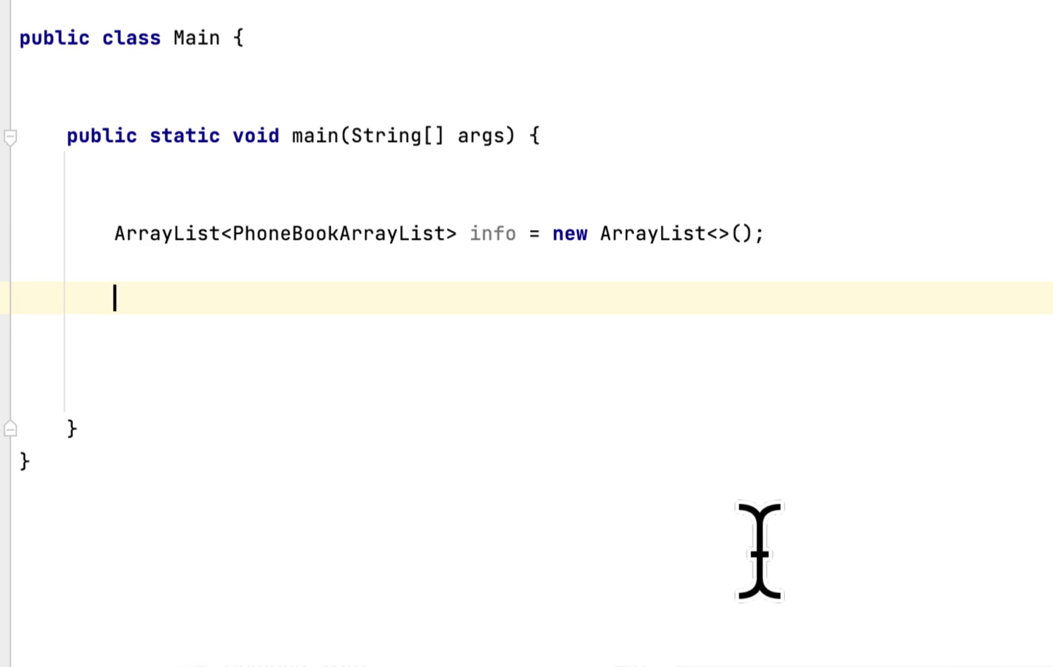
text(ph)
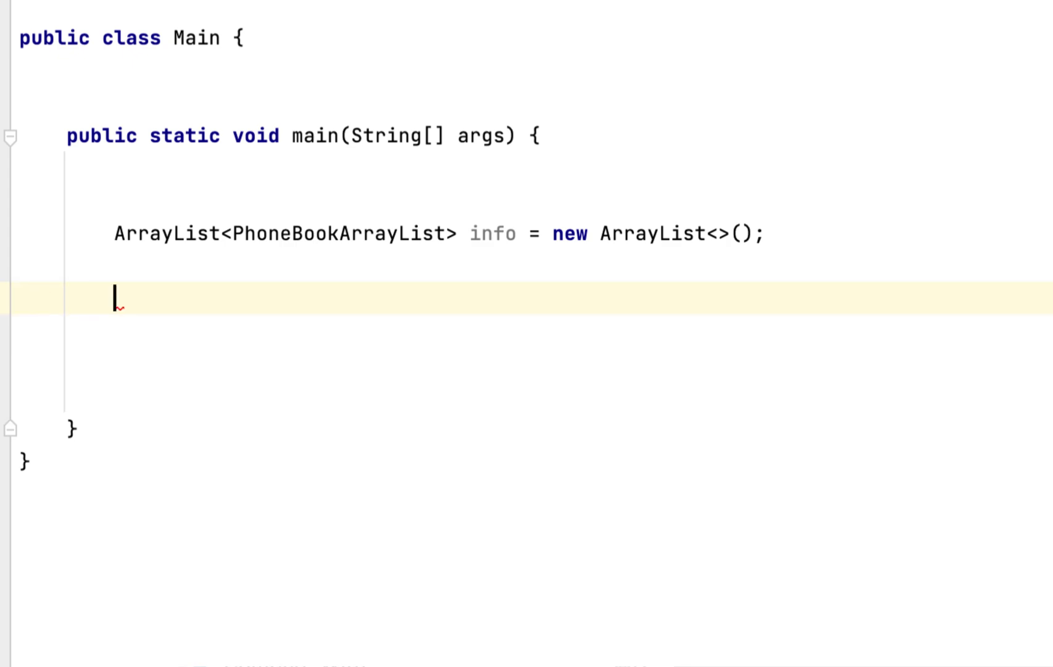
text(info.add();)
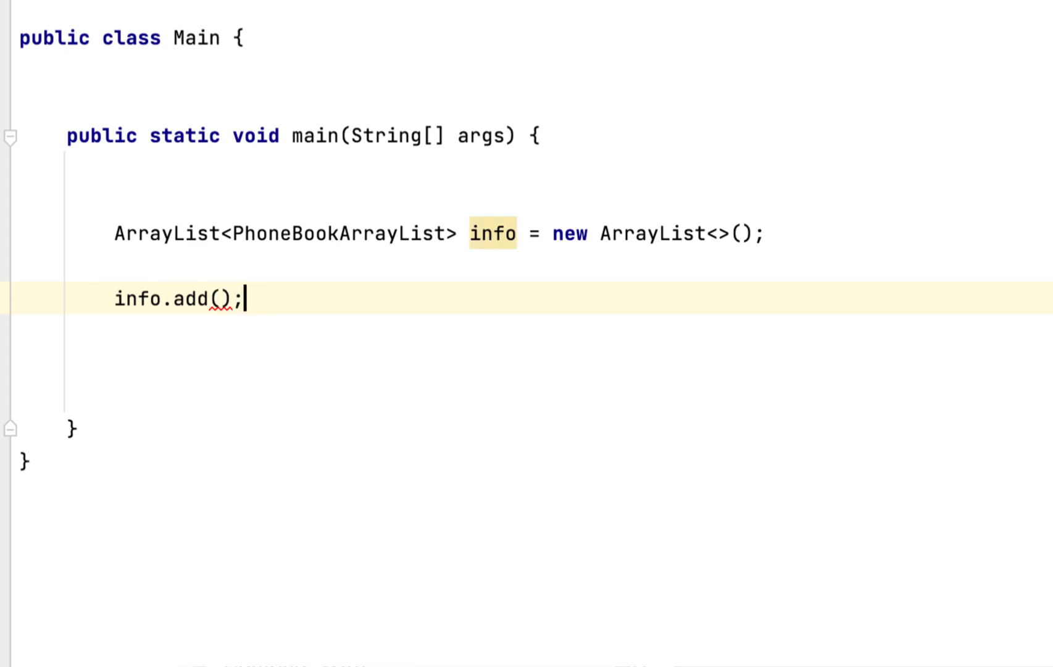
text(new PhoneBookArrayList())
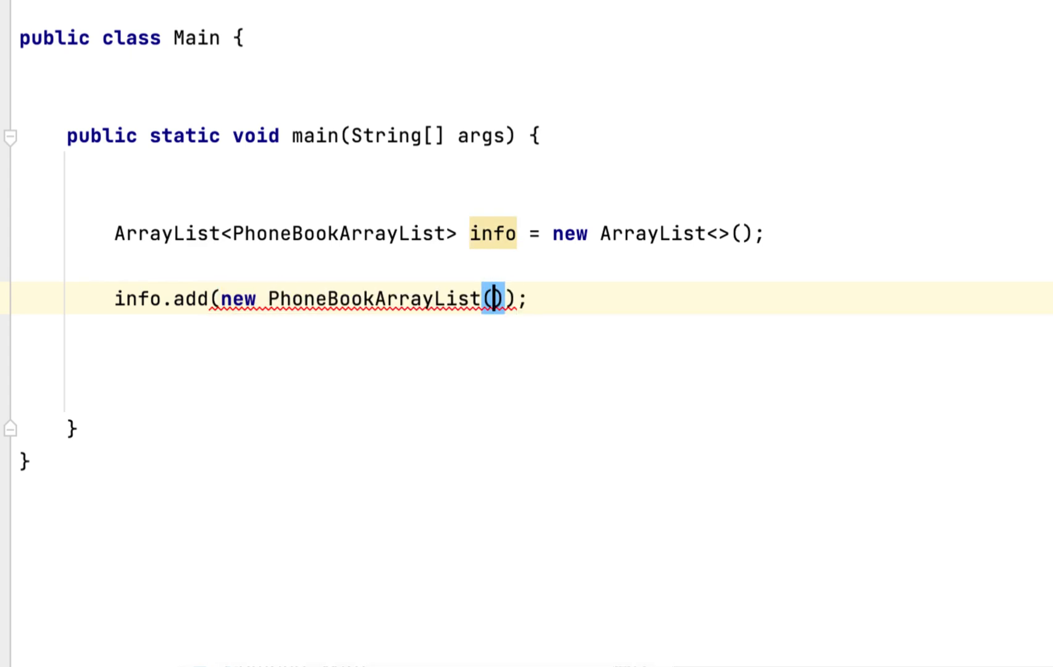
text("")
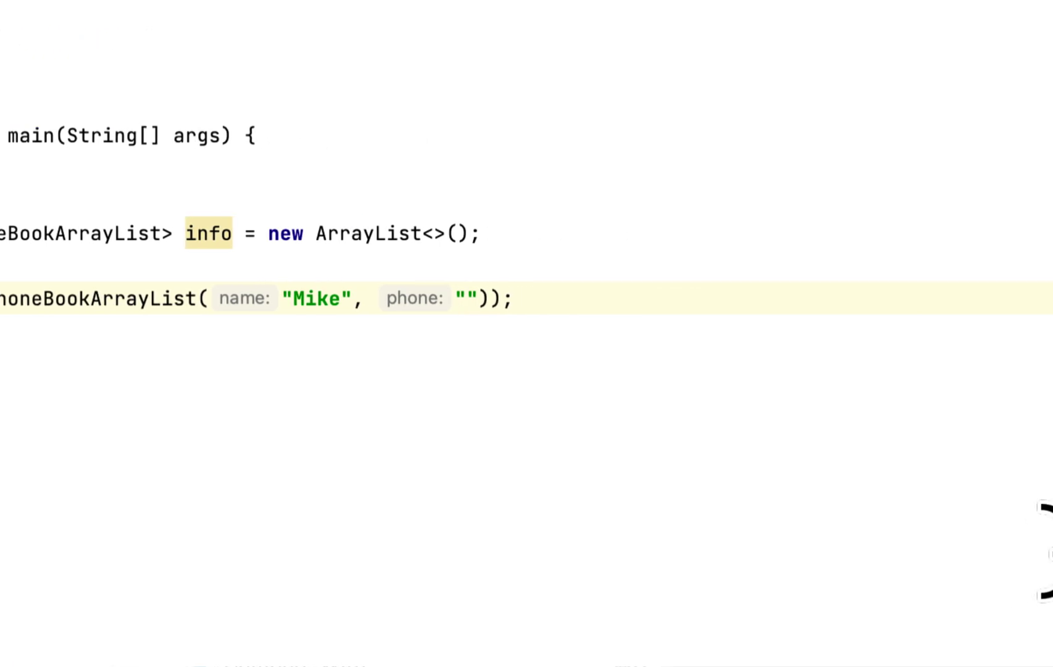
text(000)
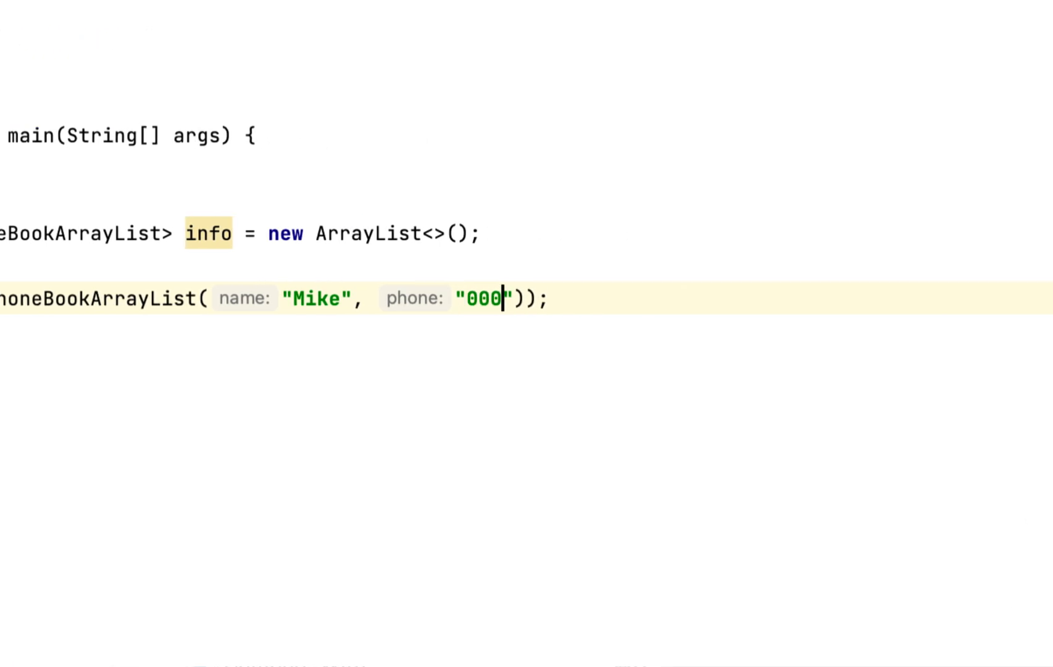
text(-000-0)
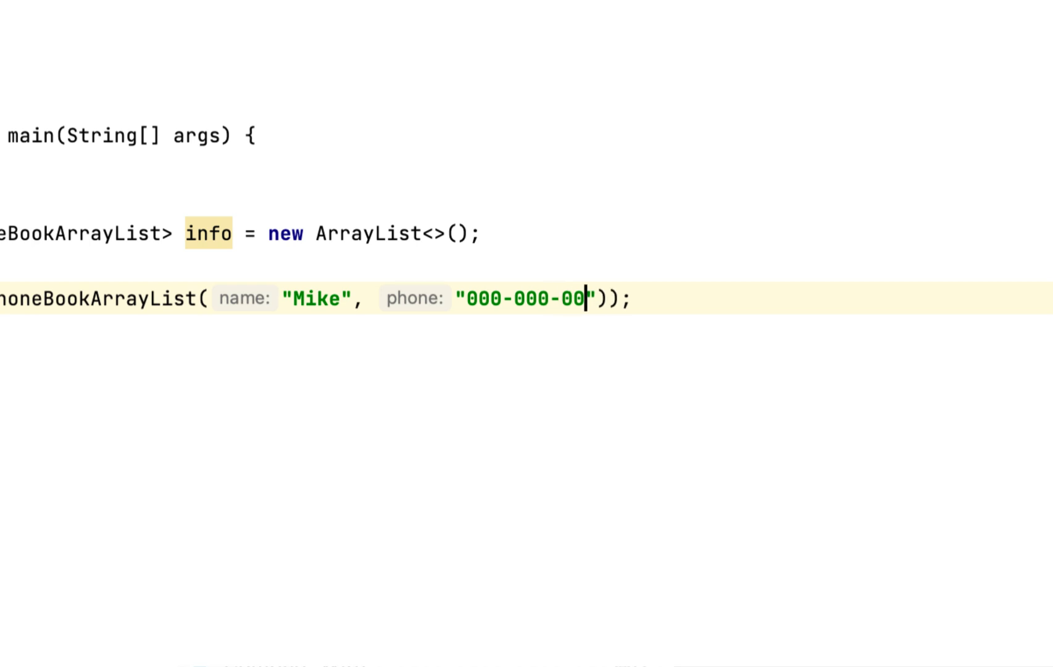
text(00)
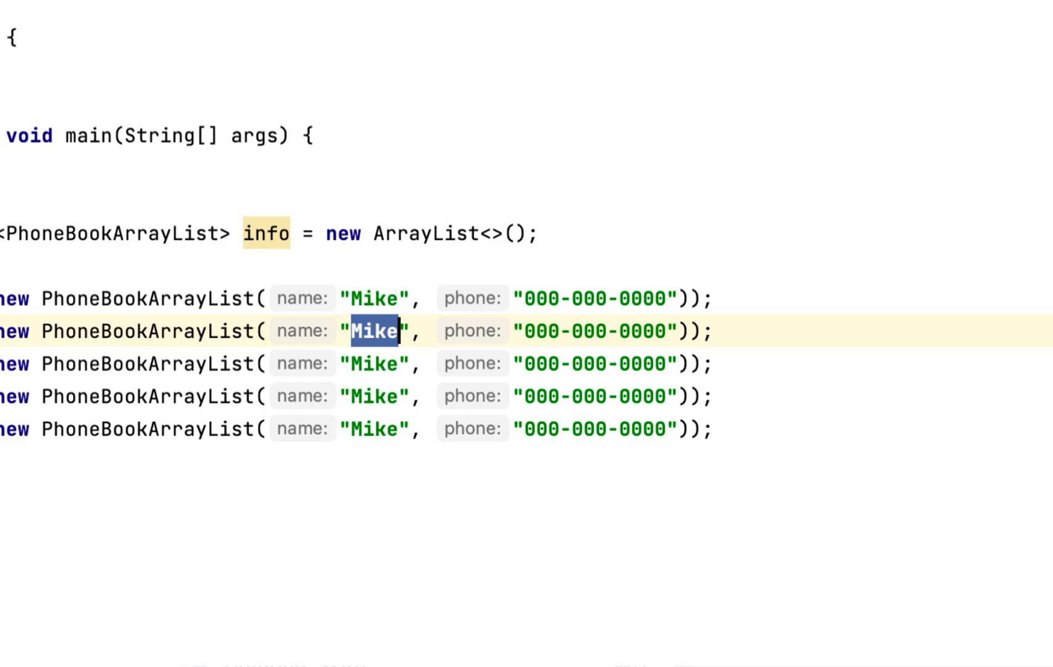
Edit duplicated entries into Sara with a 555 number and James.
text(Sara)
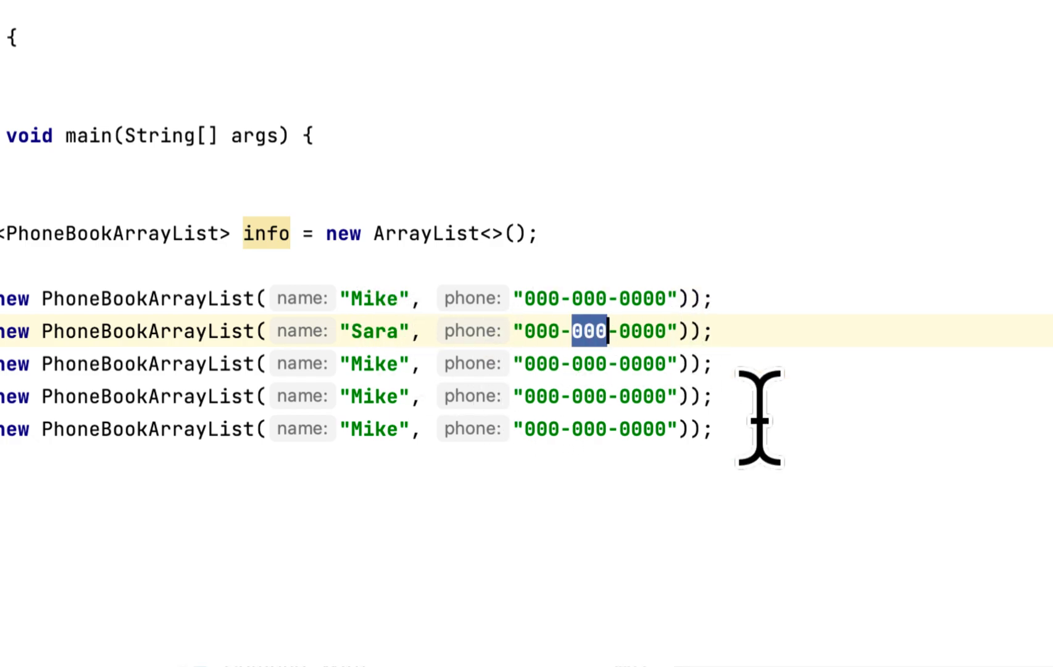
text(55)
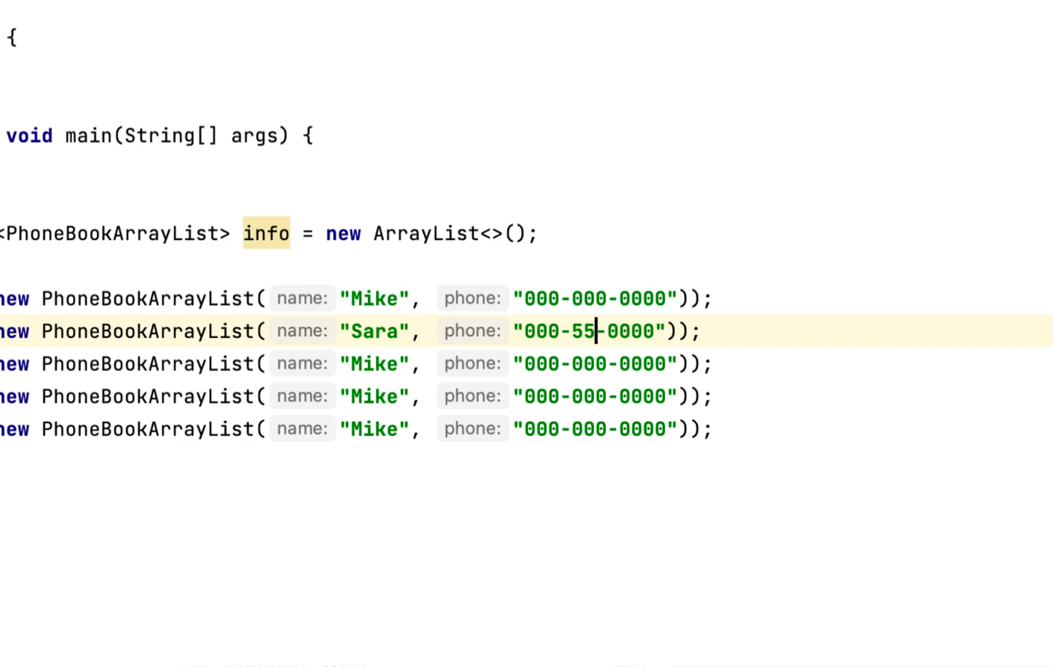
text(5)
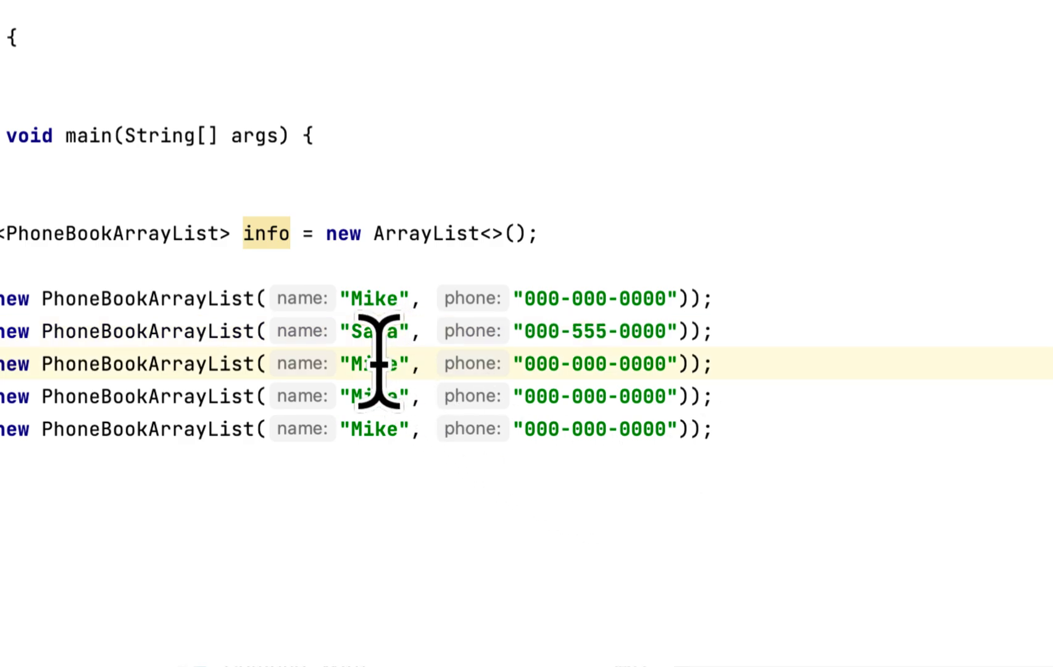
text(Jam)
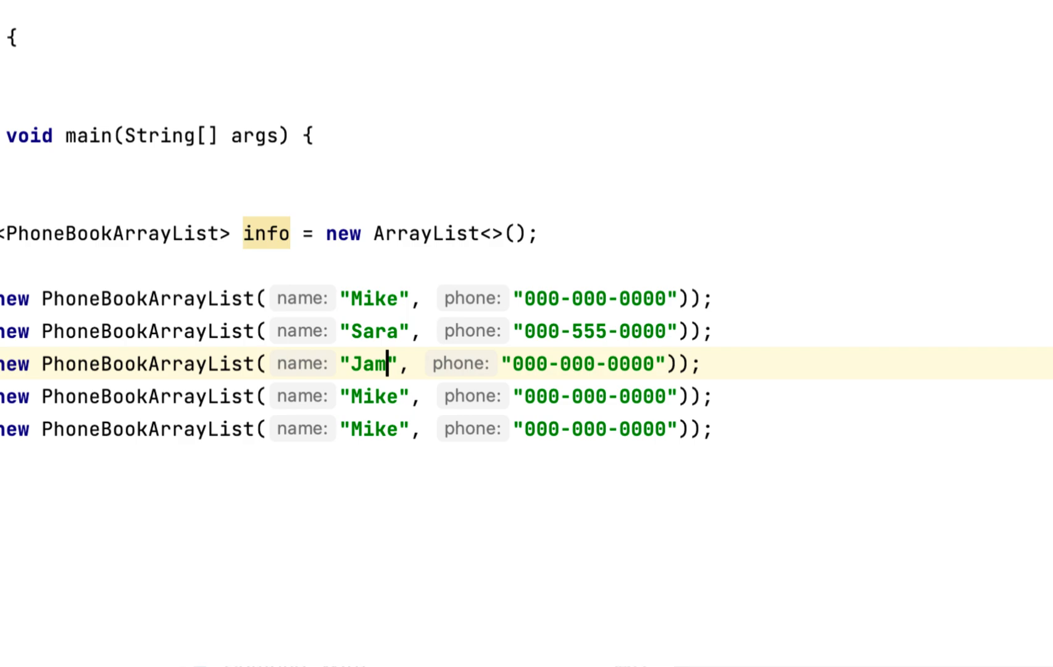
text(es)
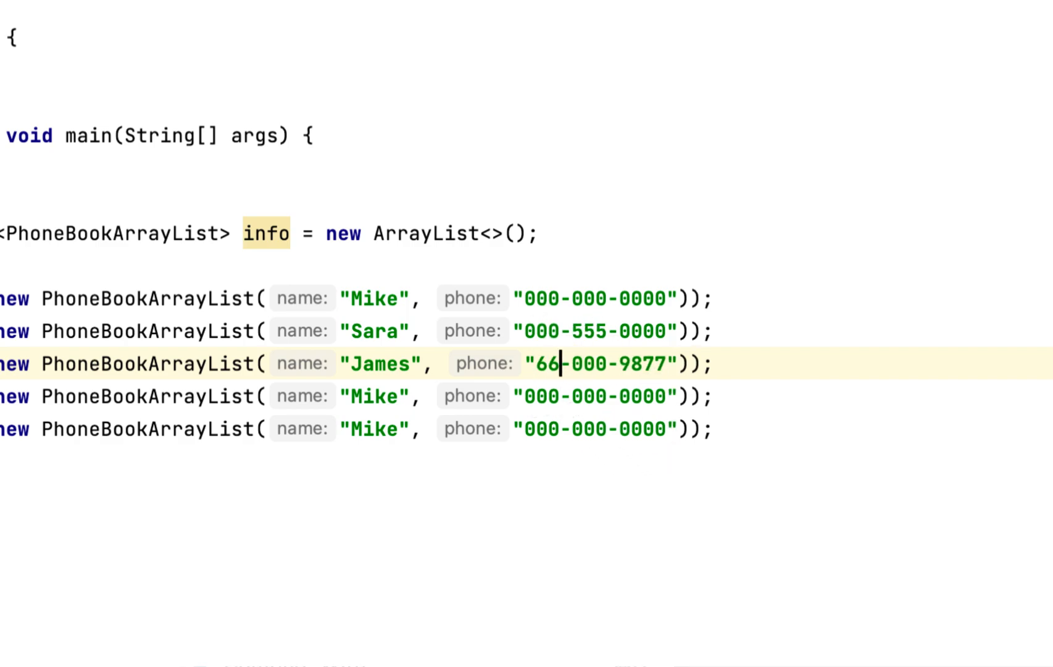
Edit the remaining entries into Gufran with a 999 number and Eliot with 777 and 999 digits.
double_click(375, 395)
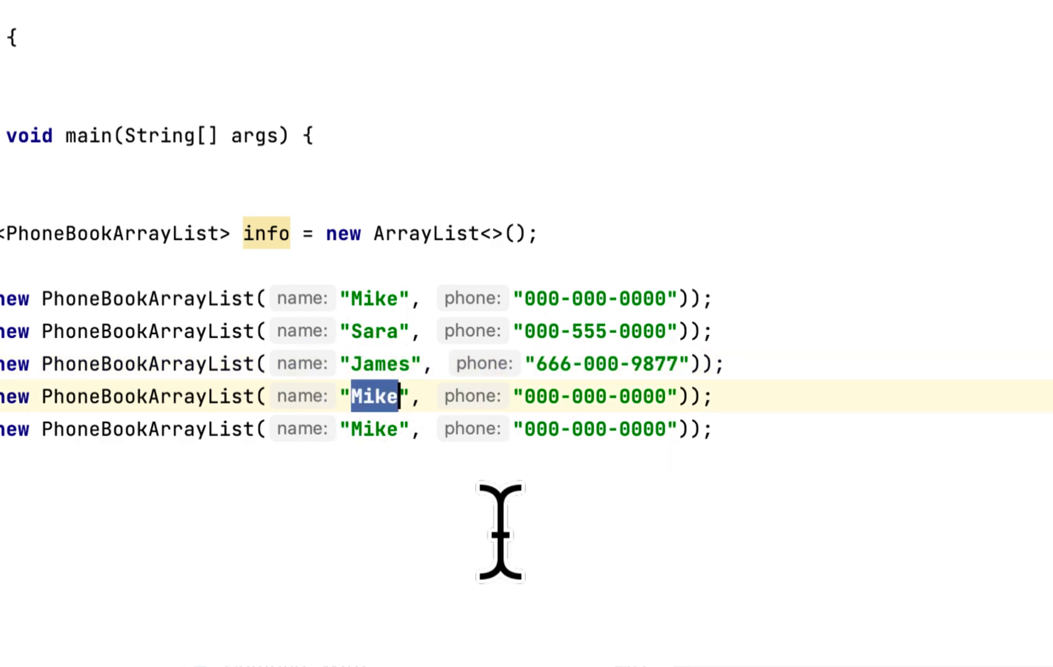
text(Gufran)
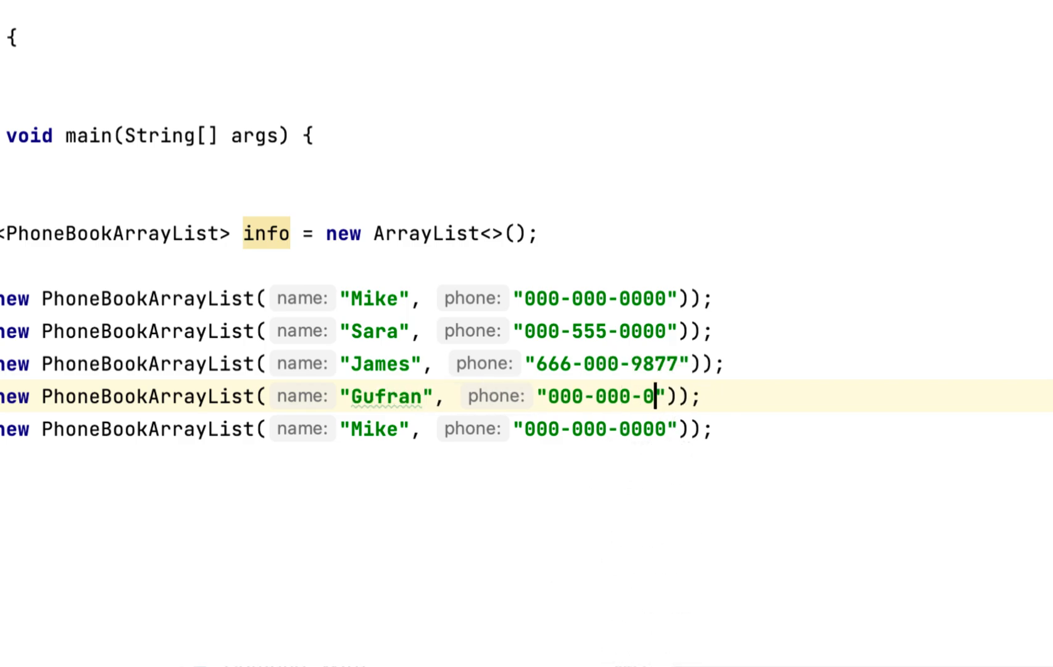
text(99)
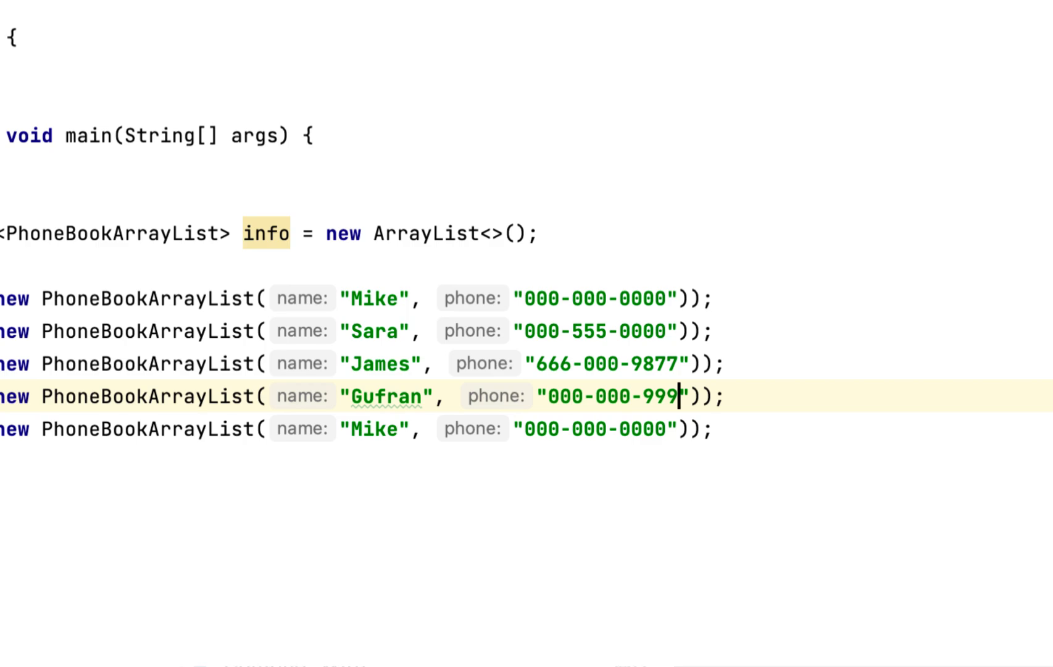
text(9)
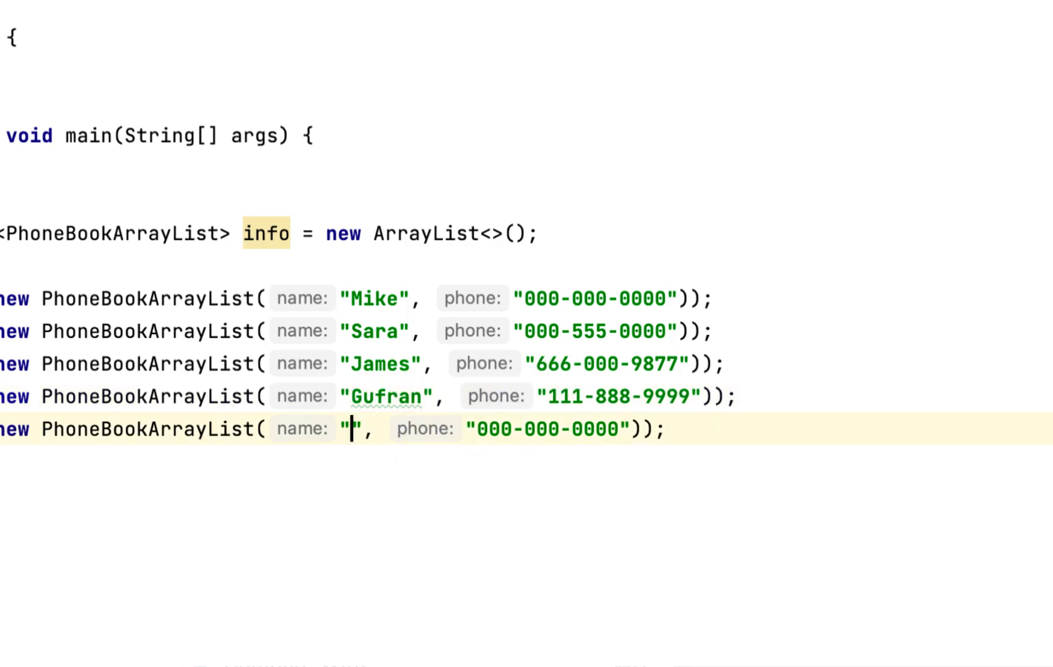
text(Eliot)
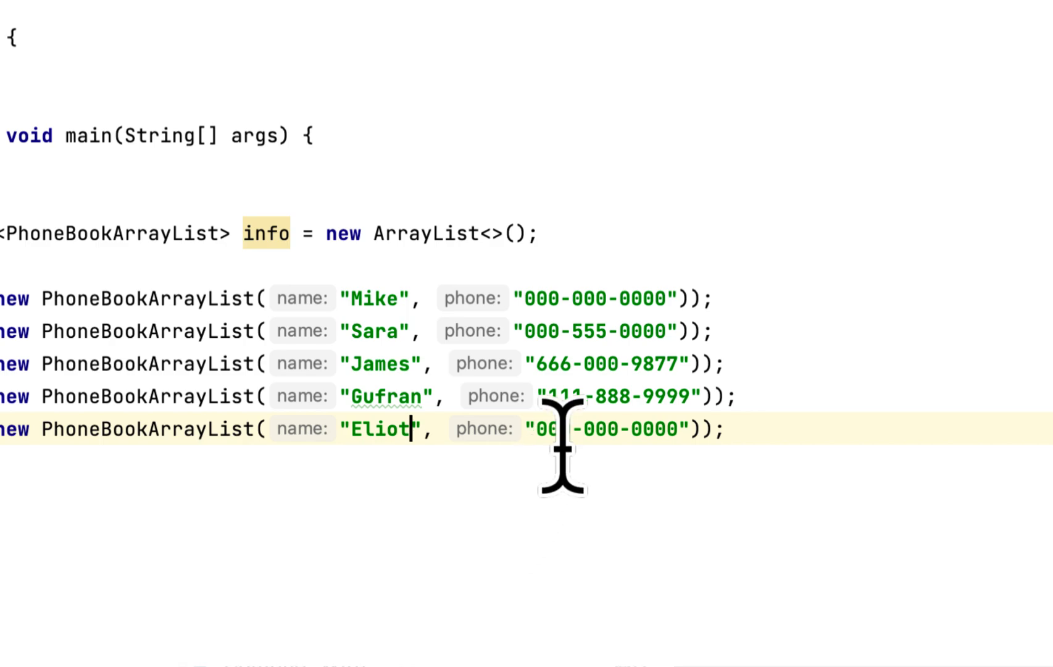
double_click(553, 429)
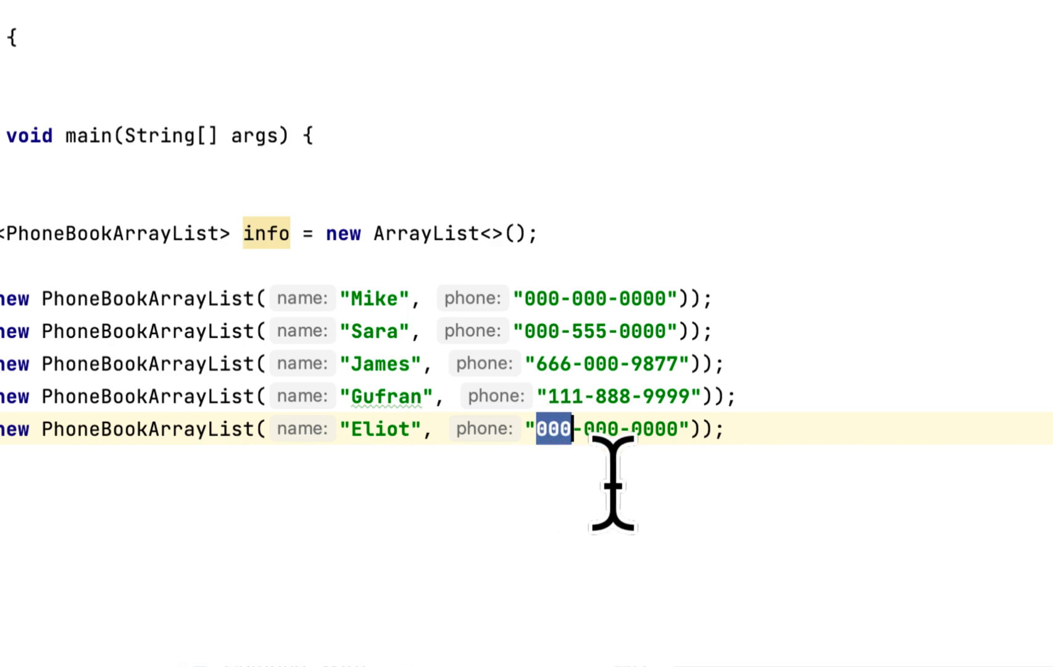
text(777)
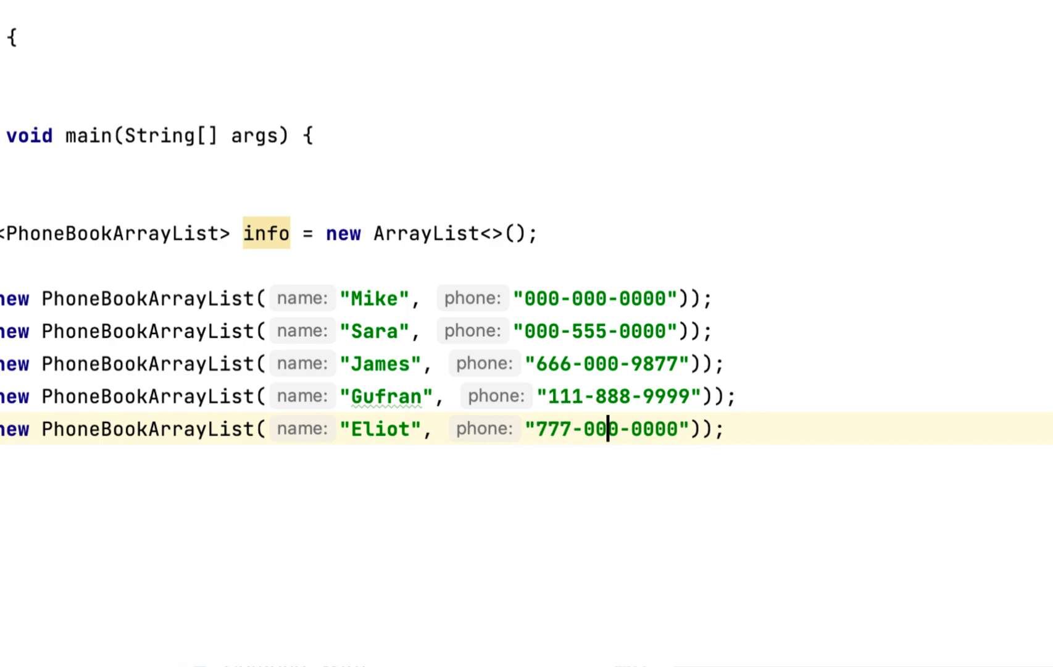
key(Backspace)
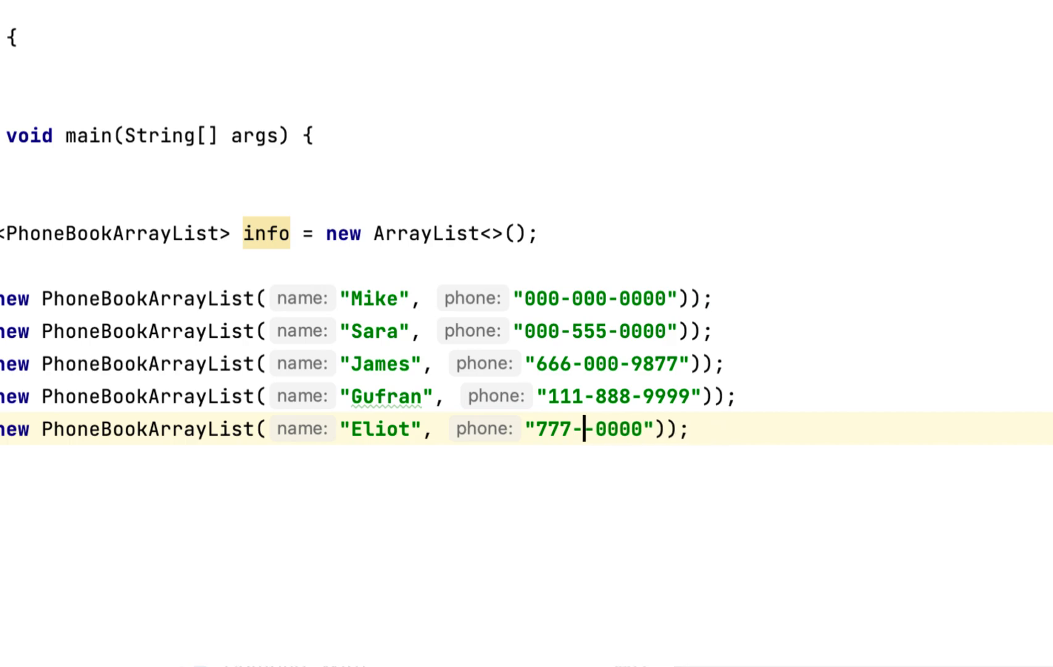
text(999-)
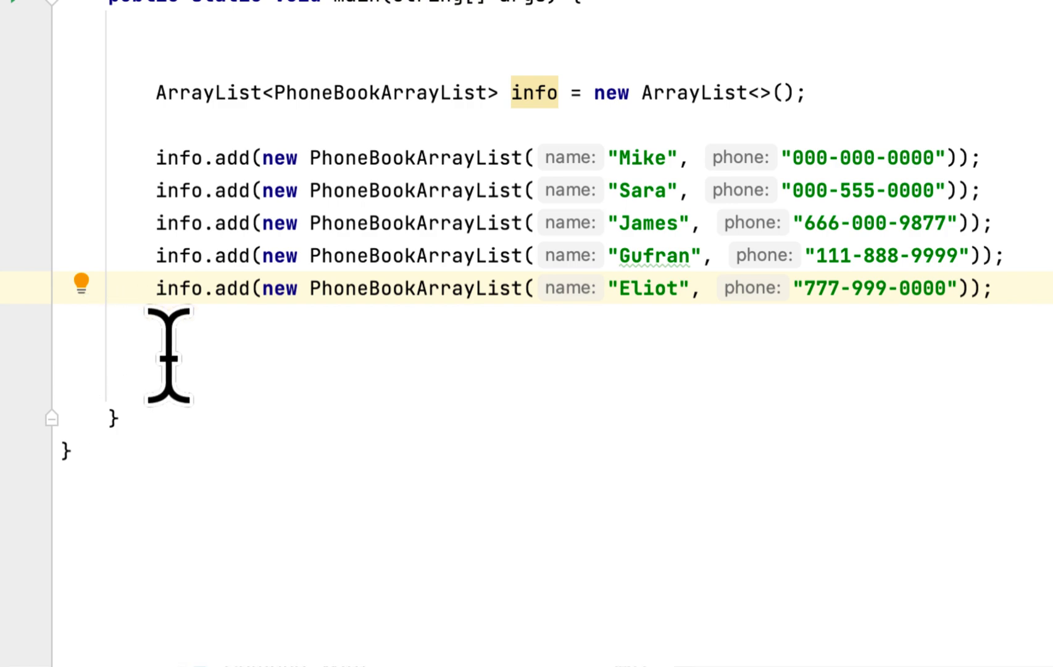
mouse_move(668, 298)
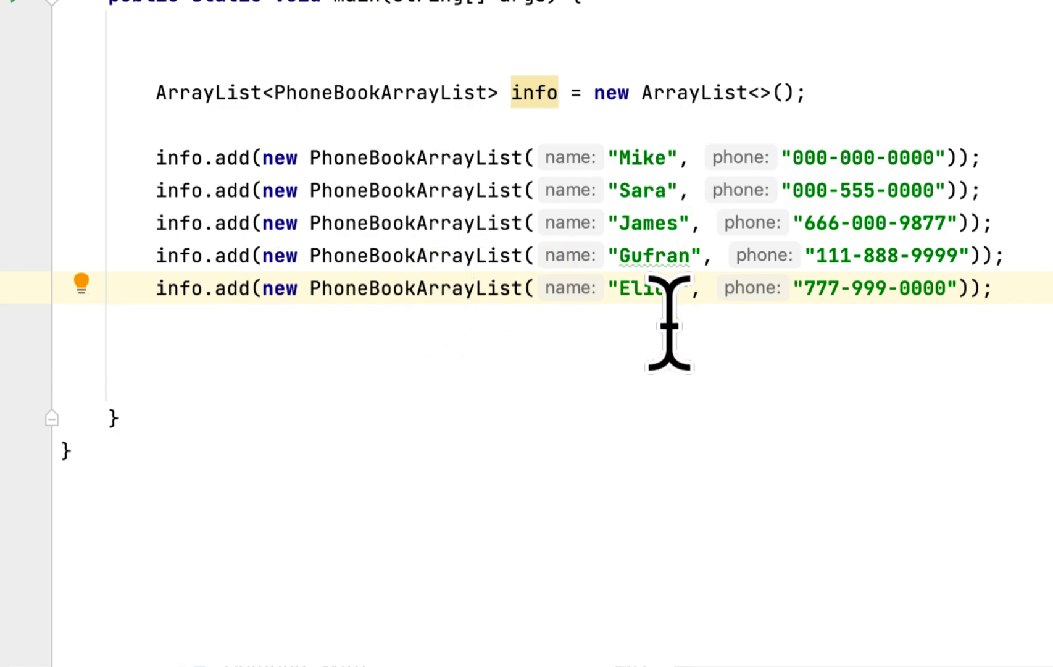
mouse_move(925, 234)
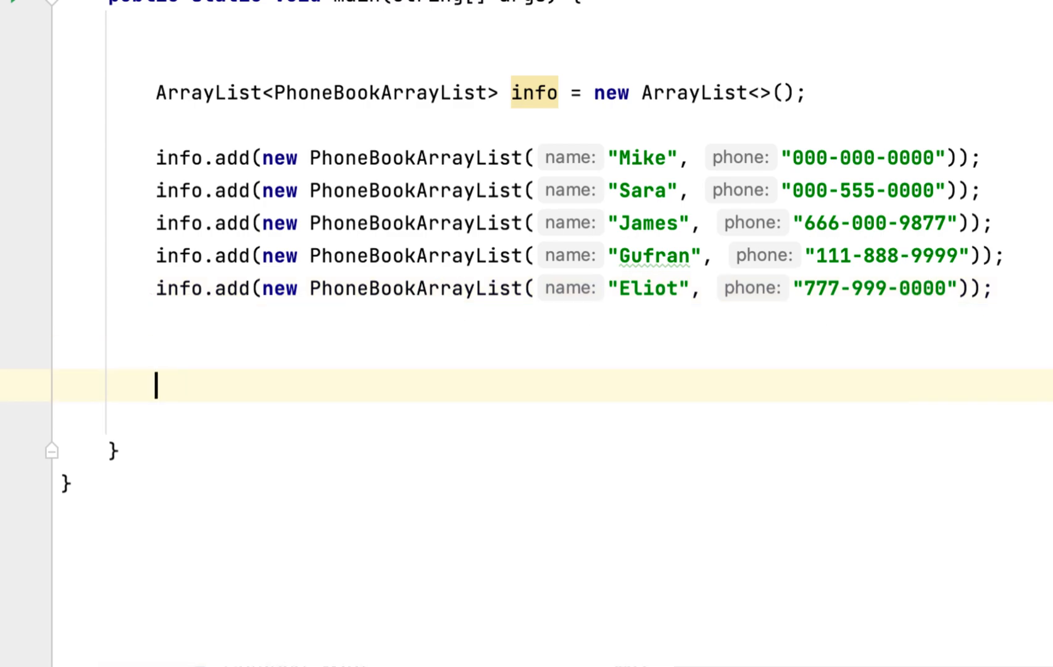
Print a "\nPhoneBook Info" title line with System.out.println.
text(stem.out.println();)
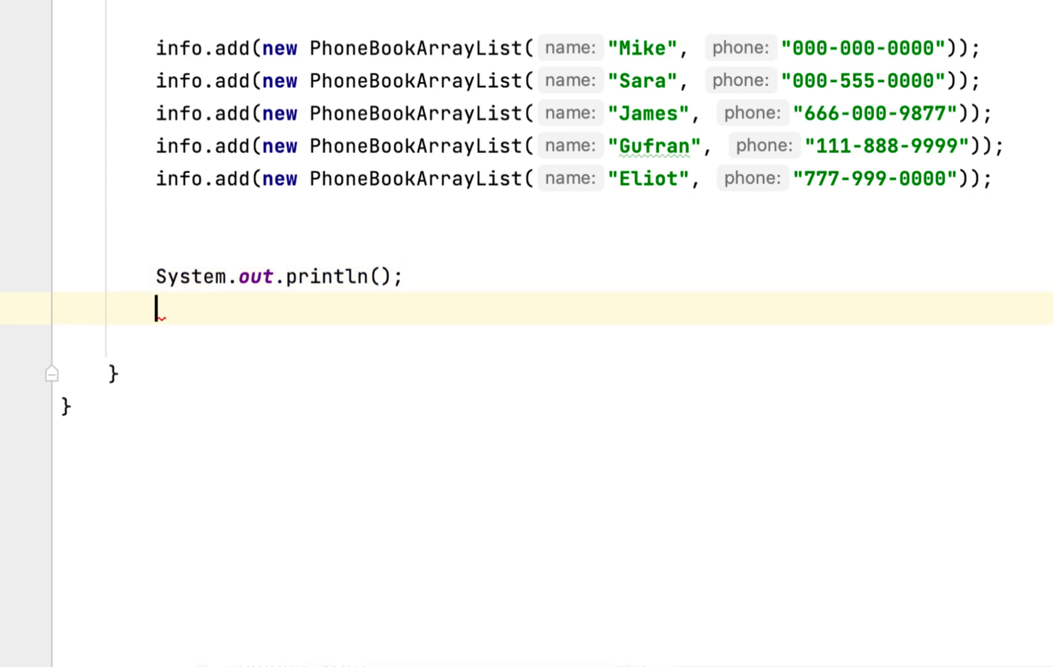
text(")
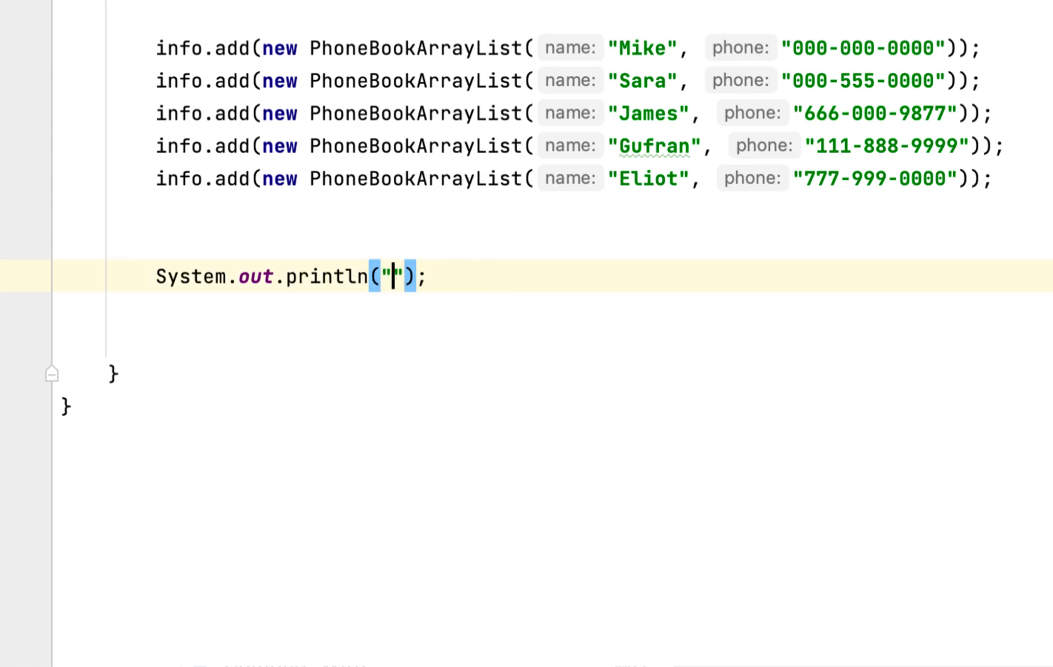
text(\n)
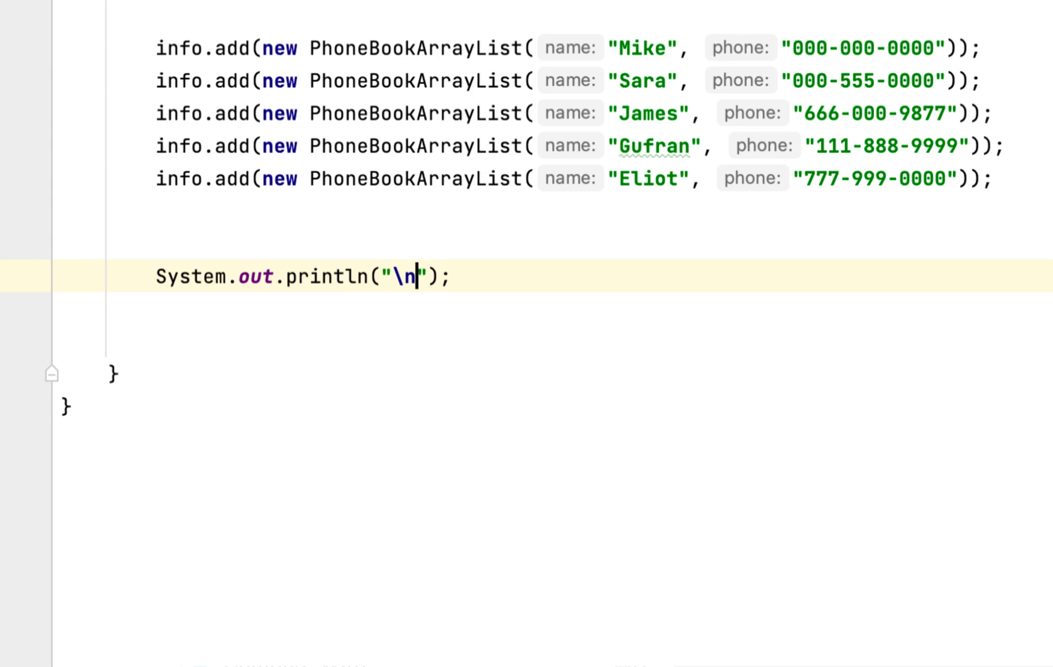
text(Phone)
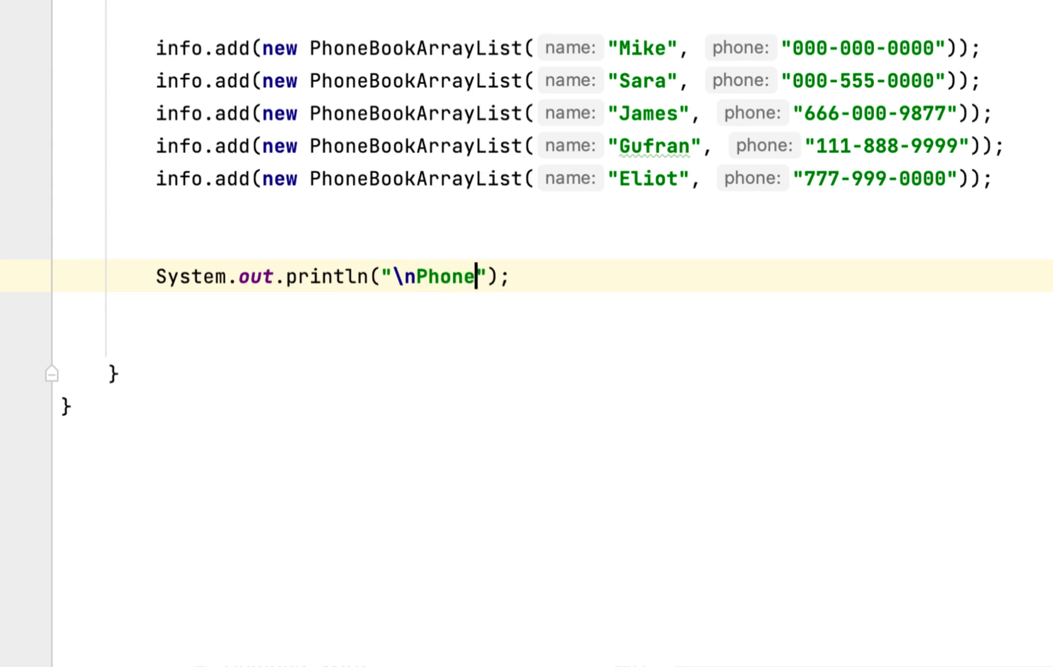
text(Book I)
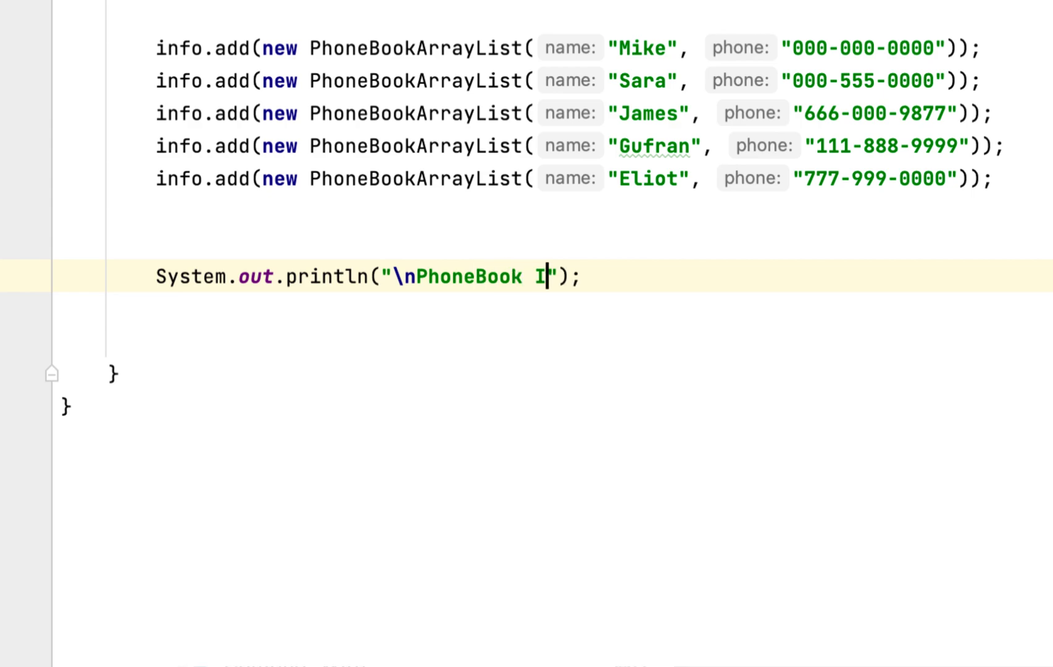
text(nfo)
text(for ()
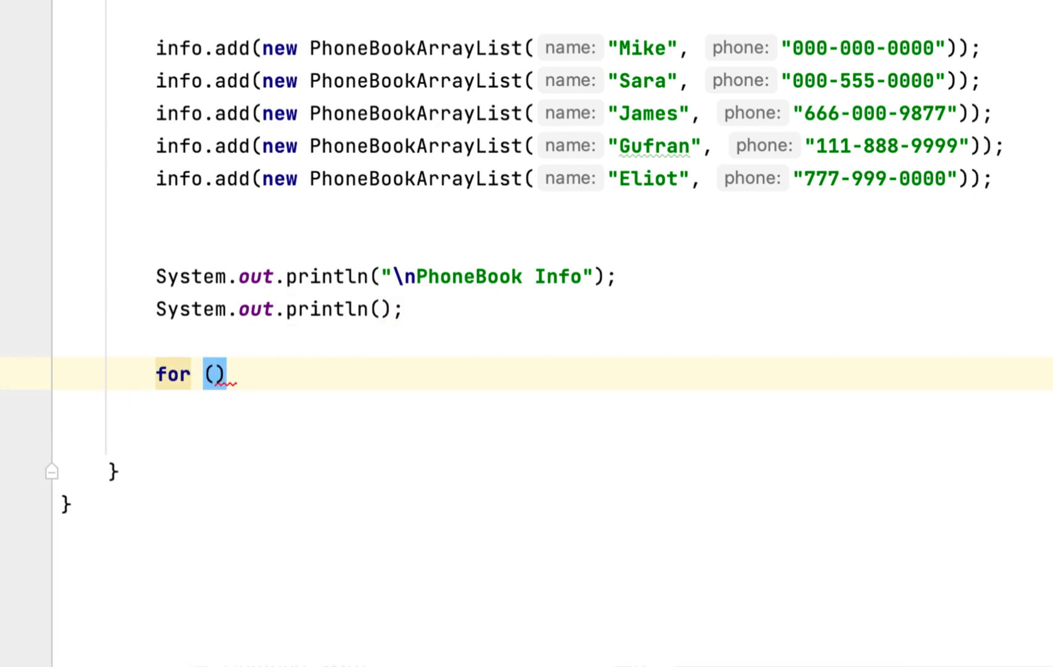
Write a for-each loop for (PhoneBookArrayList ph : info) over the entries.
text(PhoneBookArrayList)
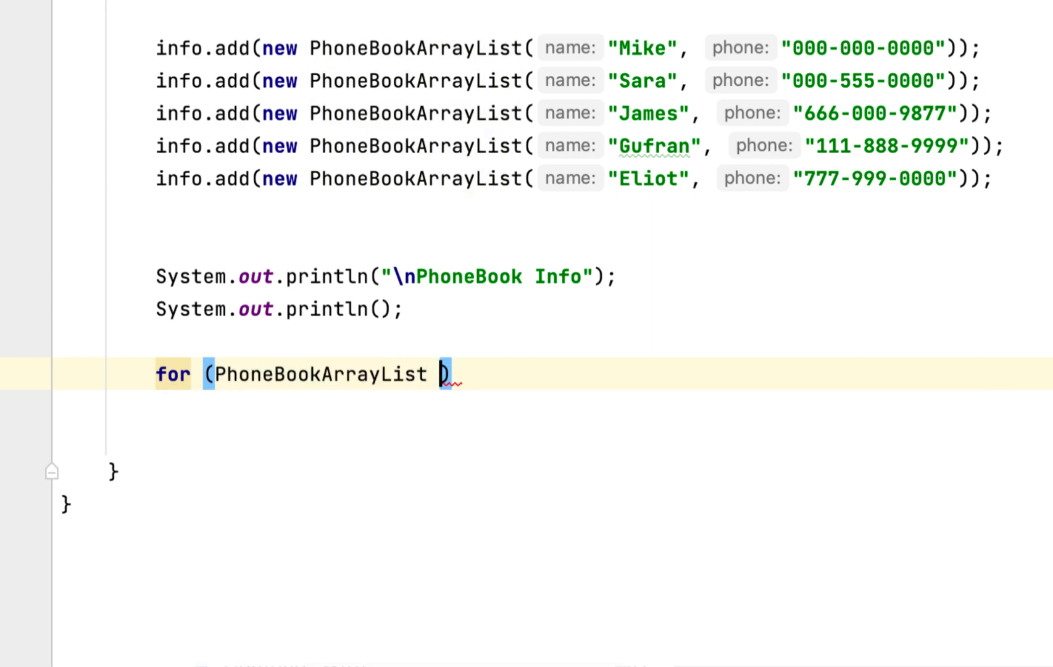
text(p)
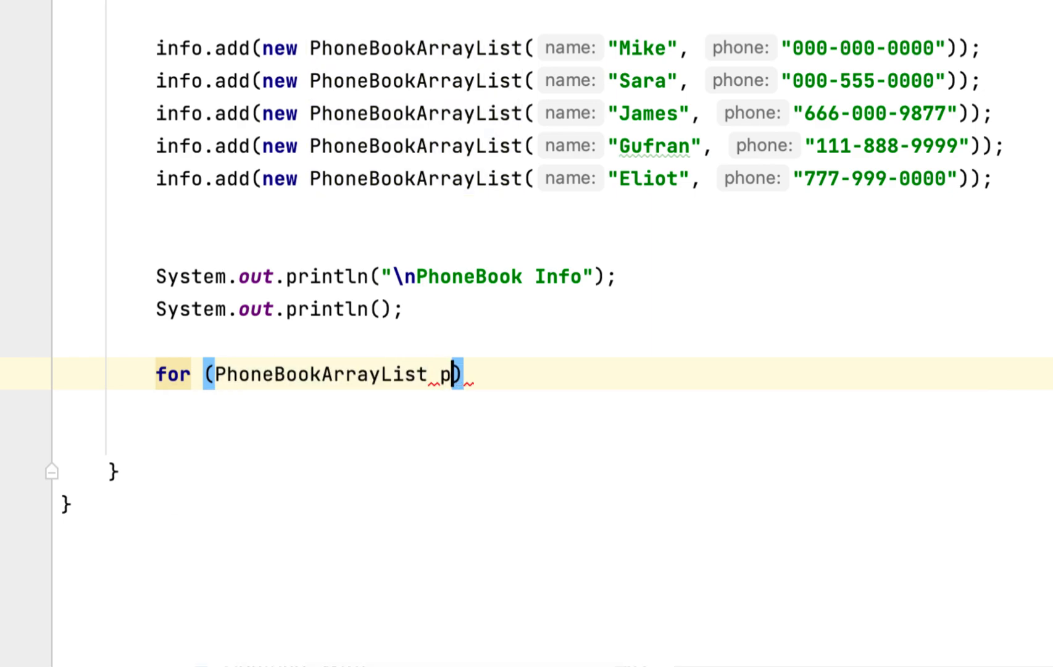
text(h)
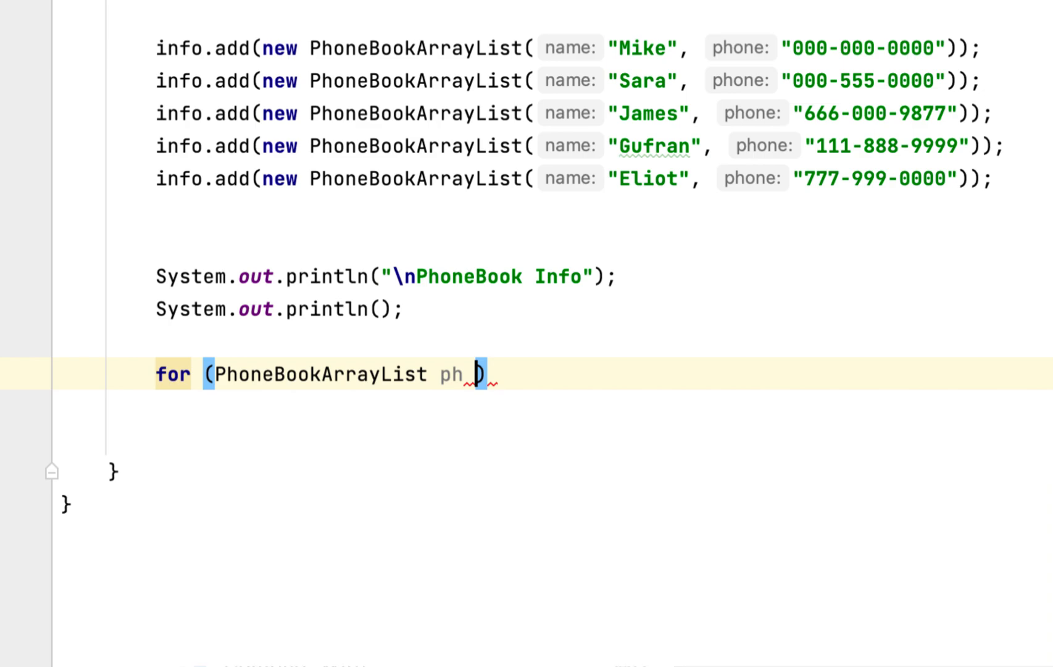
text(: info)
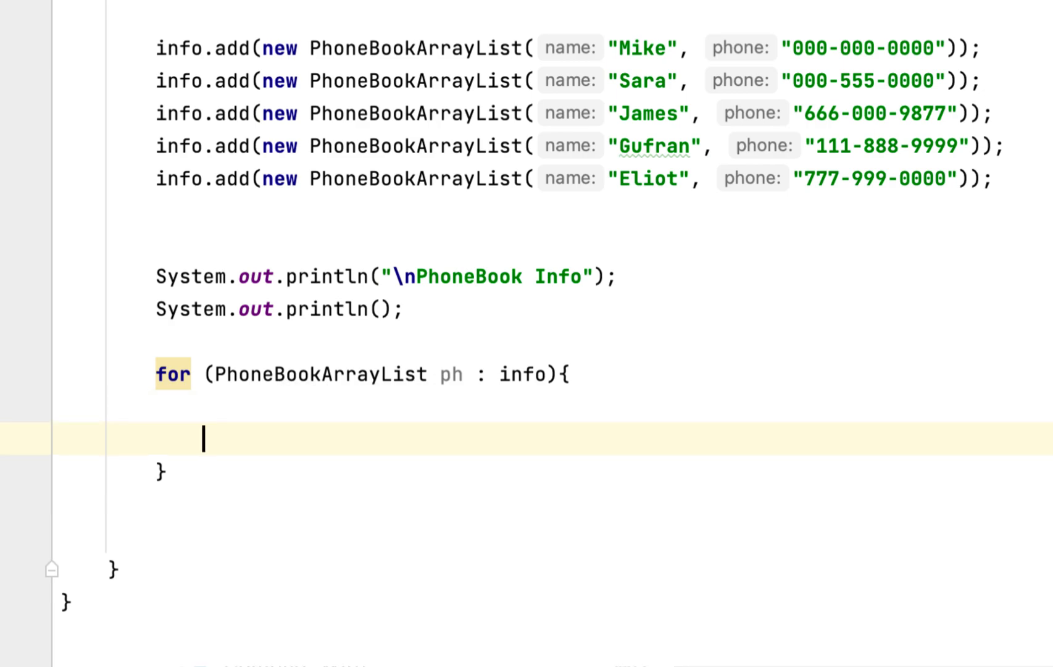
Print each entry with printf("%1s%15s\n", ph.getName(), ph.getPhoneNumber()) after a blank println.
text(System.out.println();)
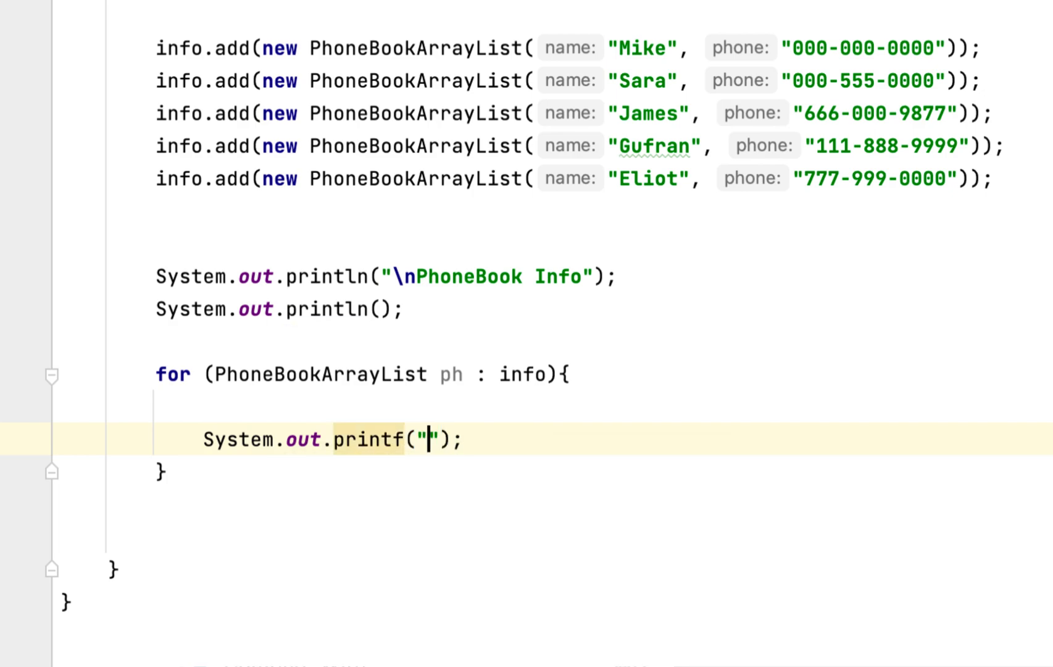
text(%1s)
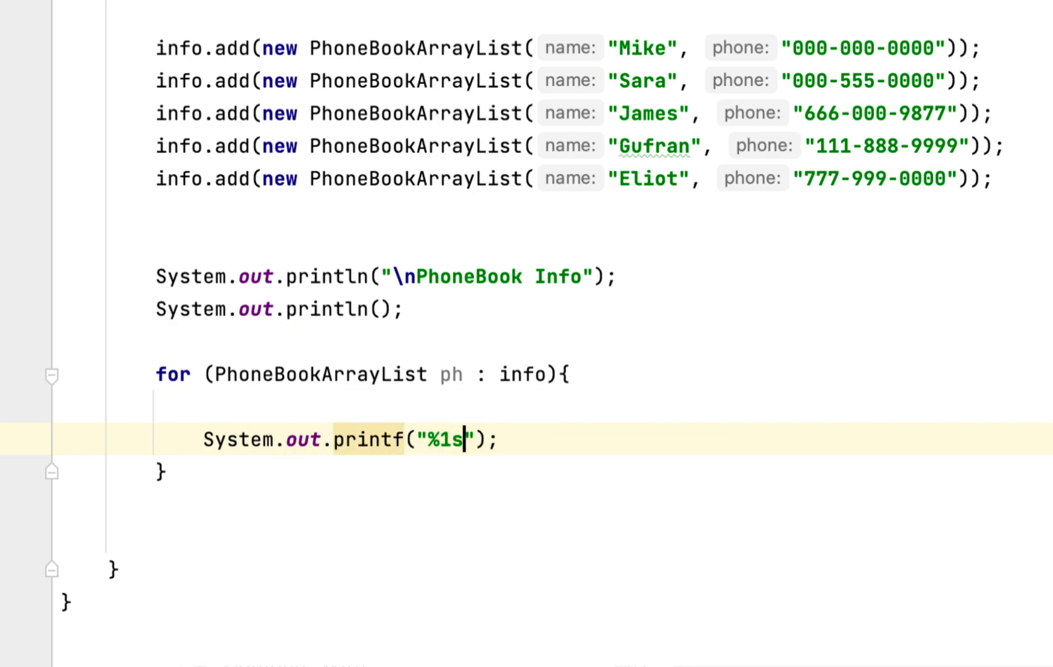
text(%)
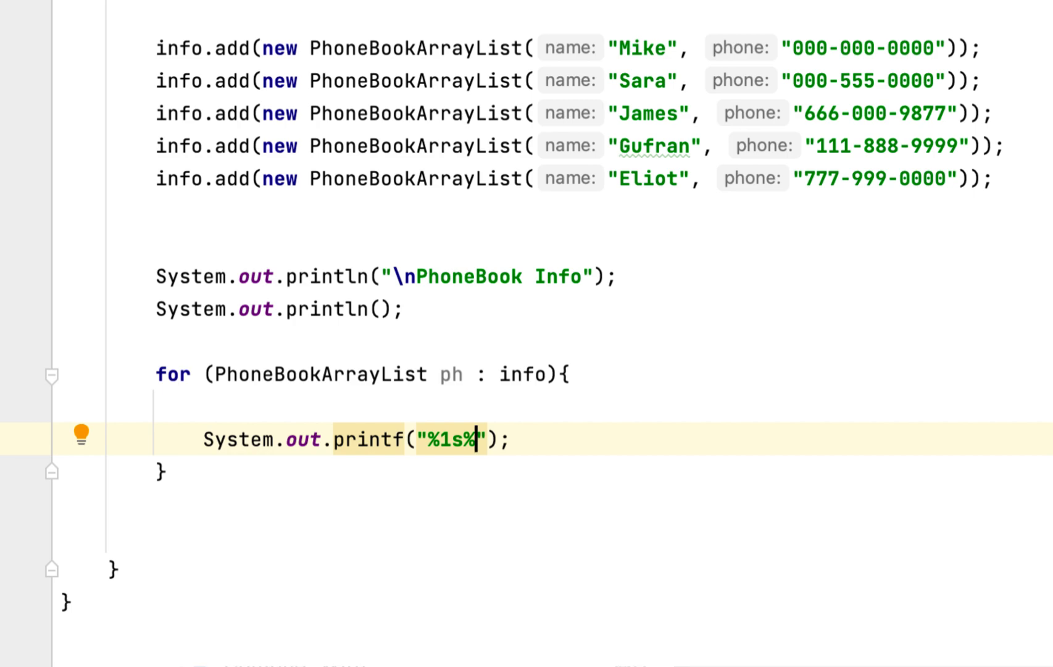
text(1)
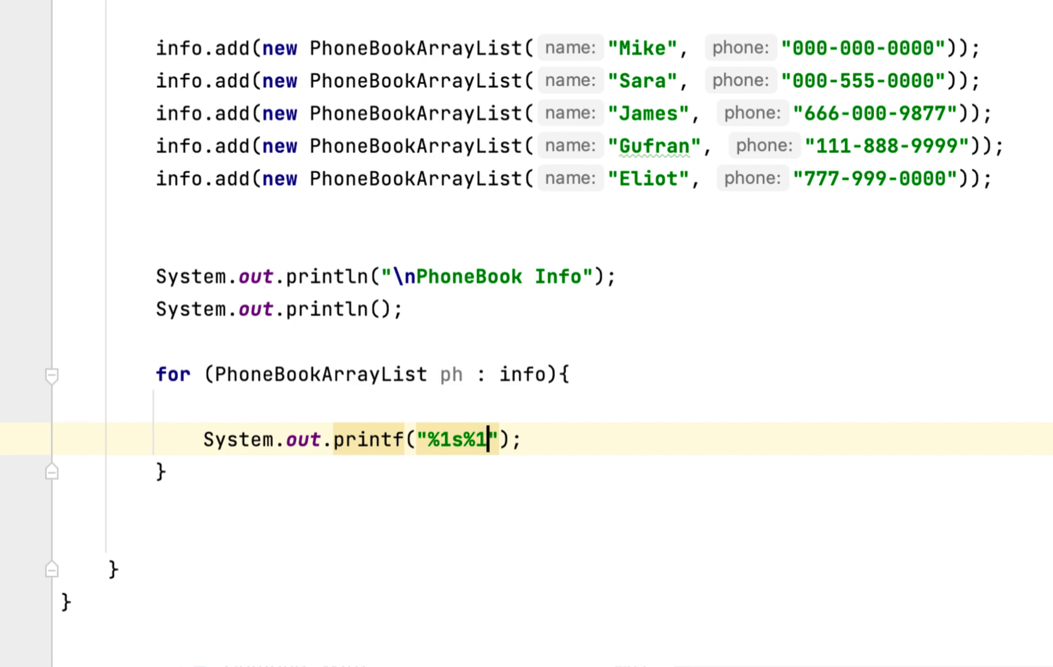
text(5s\)
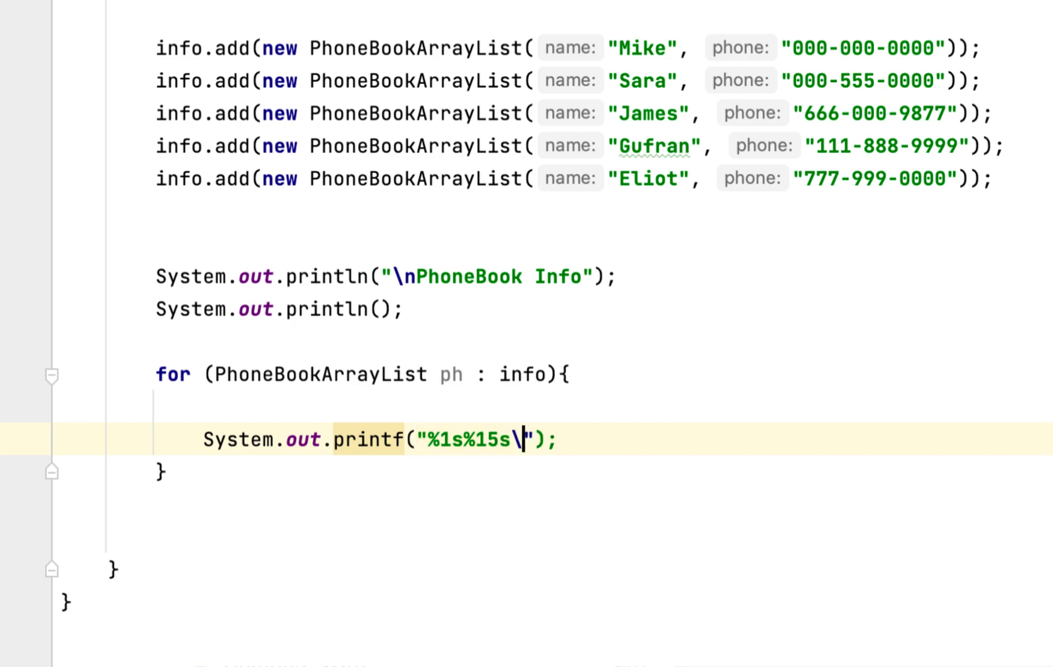
text(n)
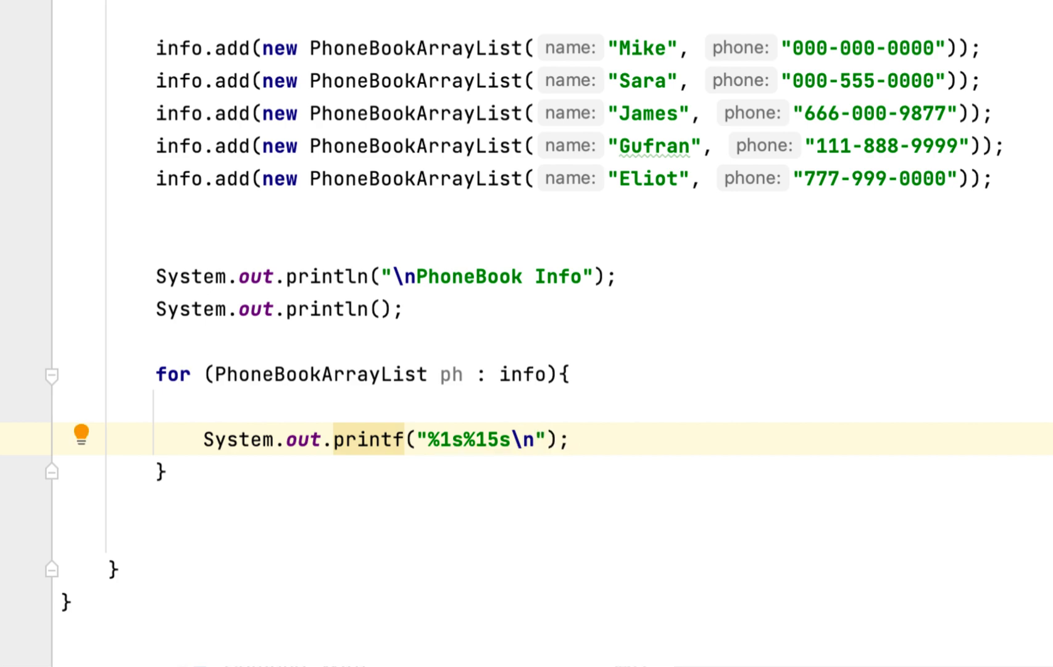
text(,)
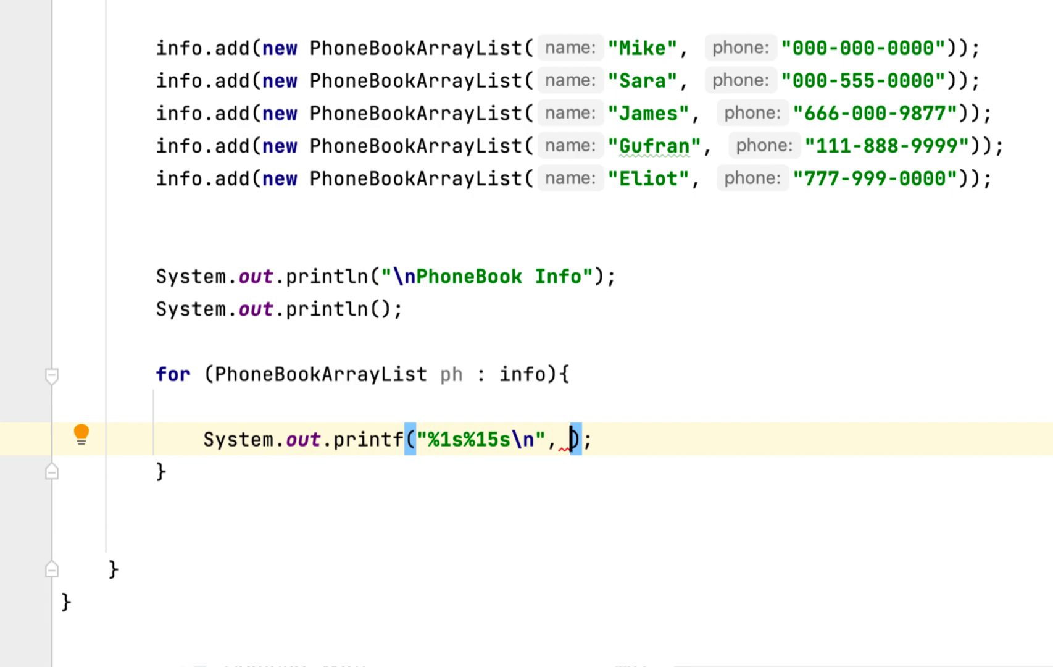
text(ph.getName(),)
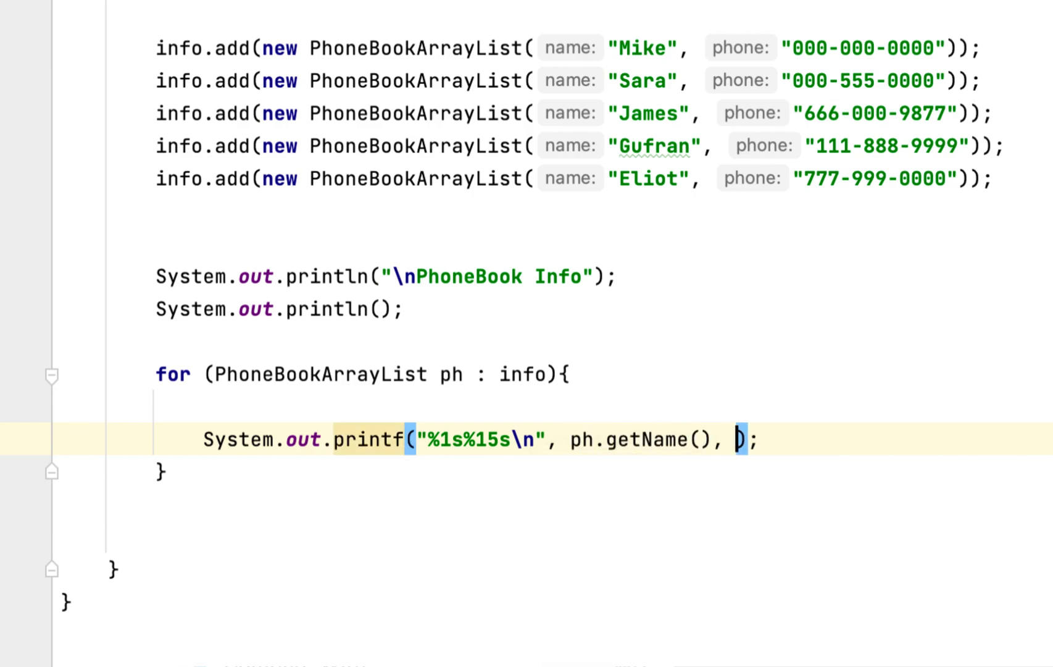
text(ph.get)
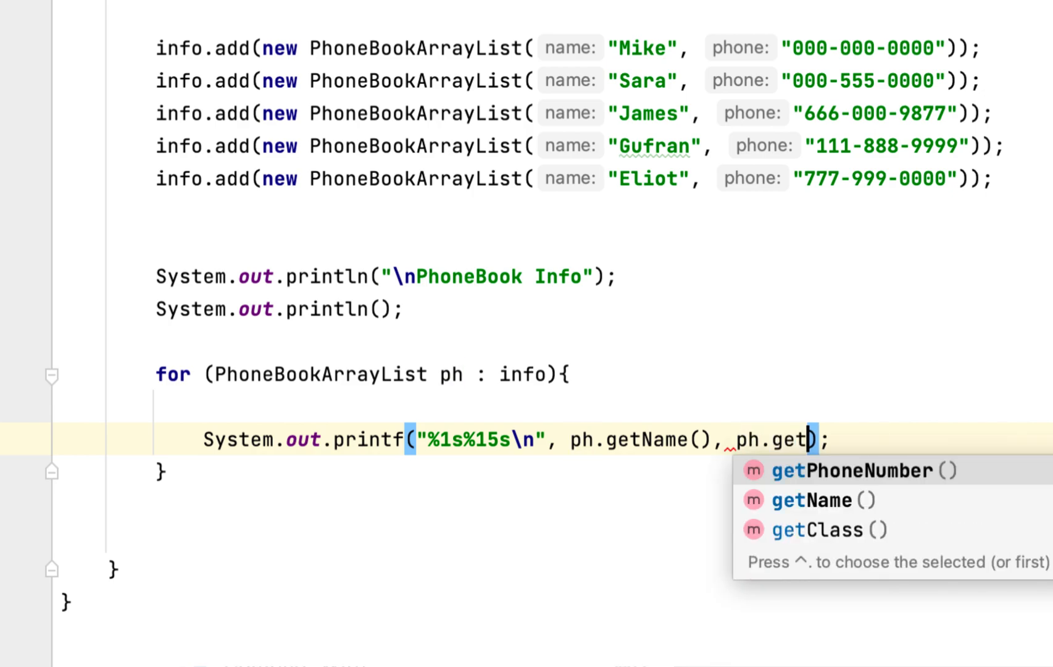
click(866, 469)
text(System.out.printf("%1s%15s\n", );)
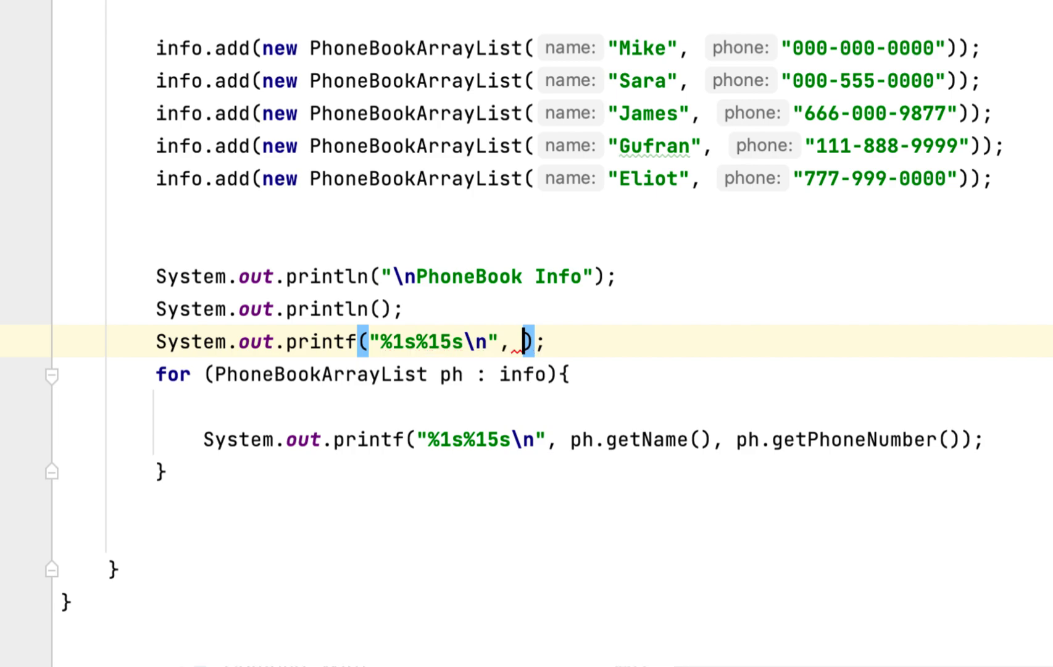
Add a matching printf header line with "Name" and "Phone Number" columns.
text("Name",)
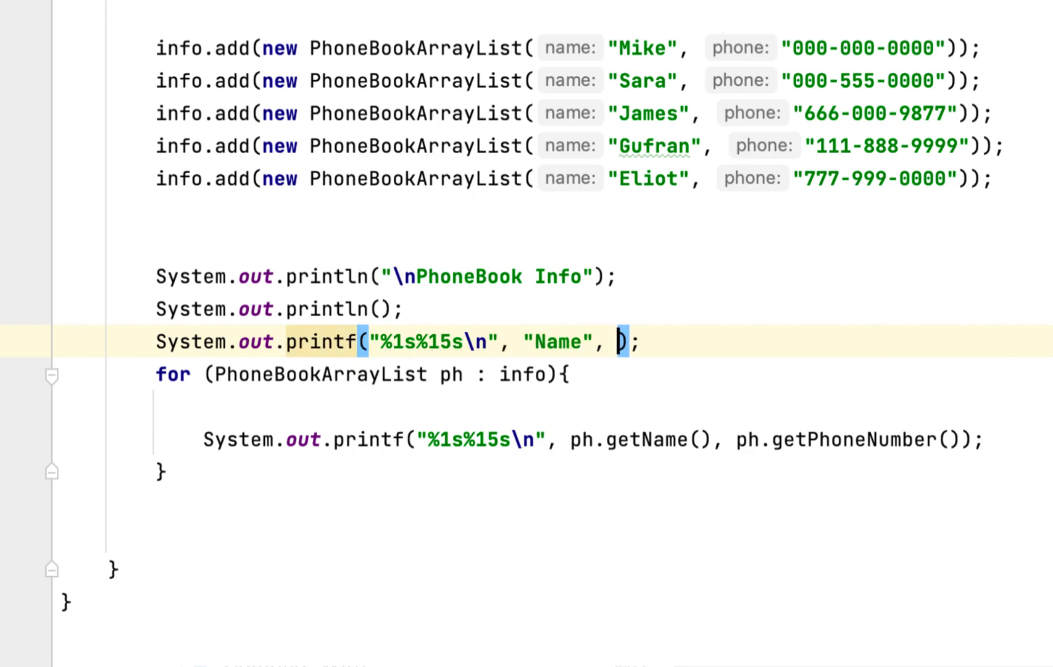
text("Phn")
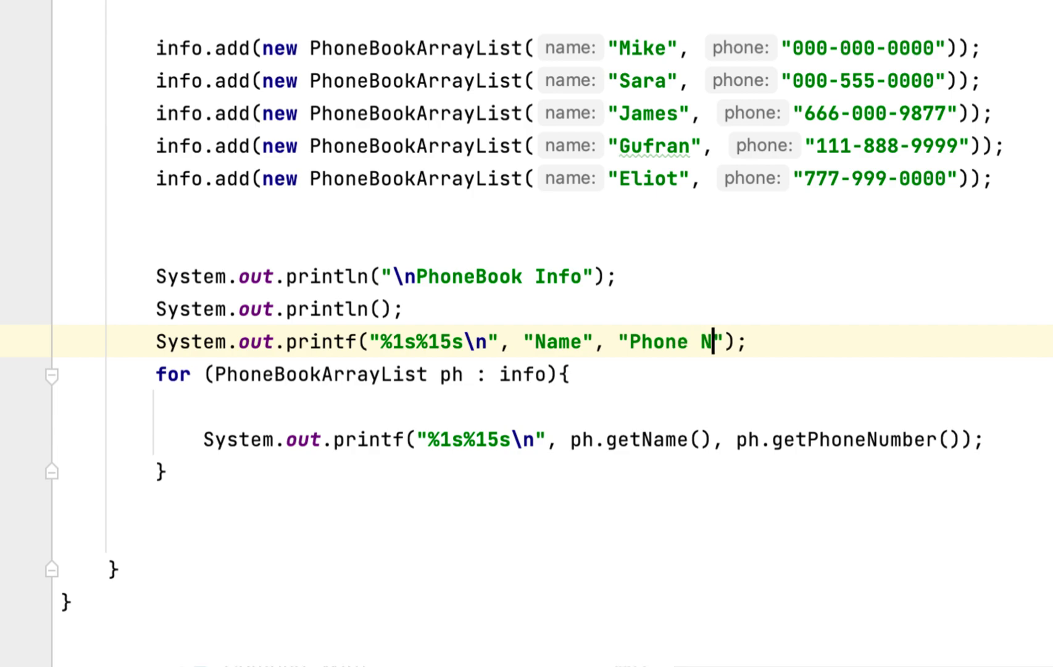
text(umber)
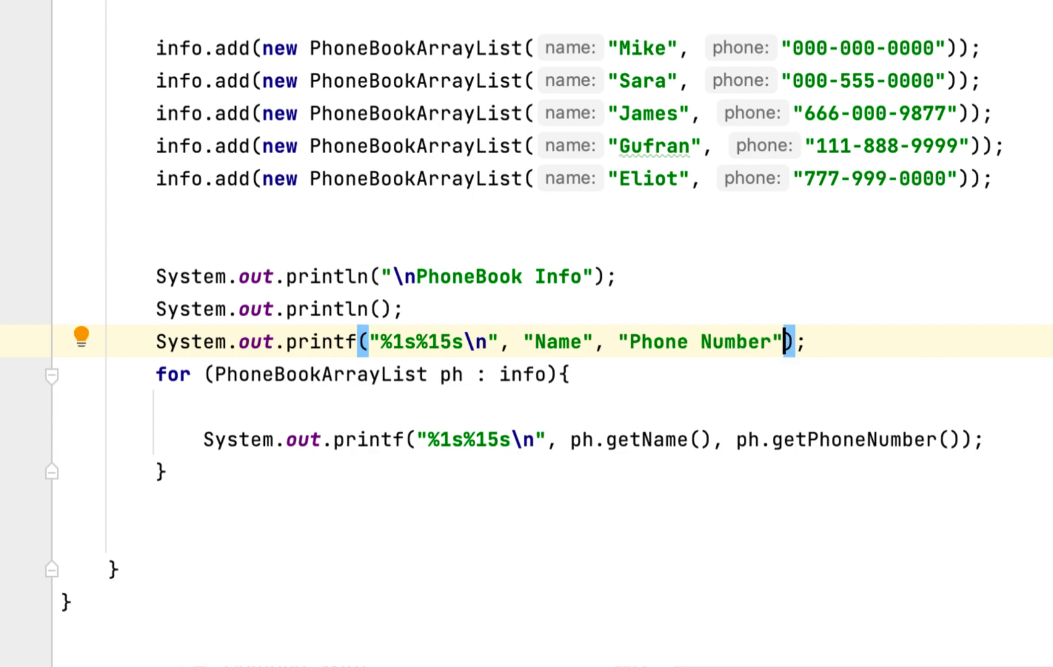
text(\)
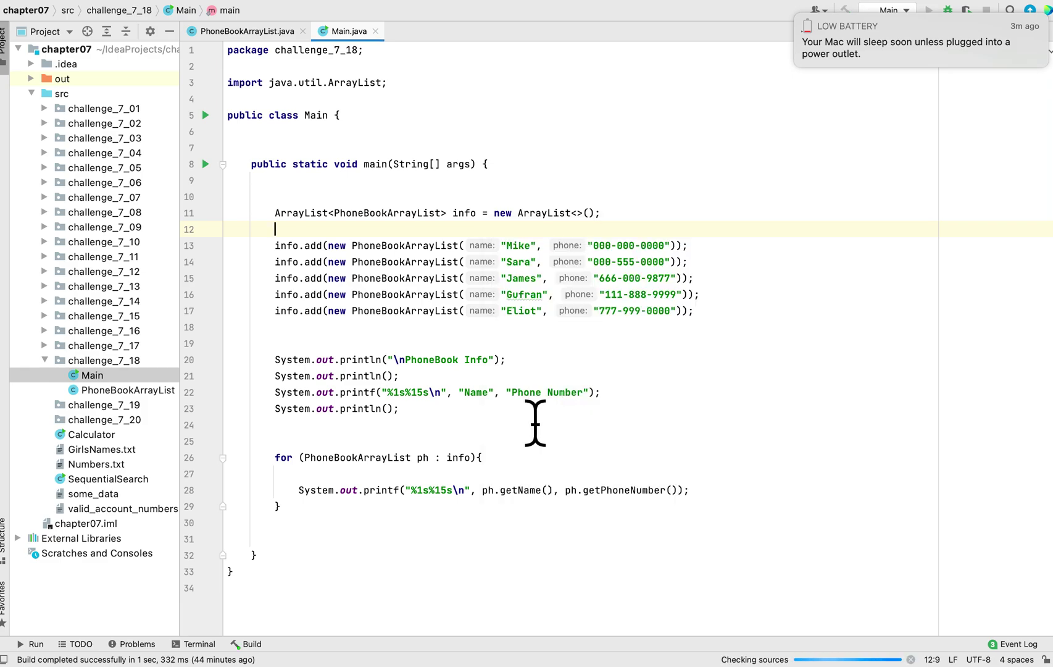
mouse_move(435, 467)
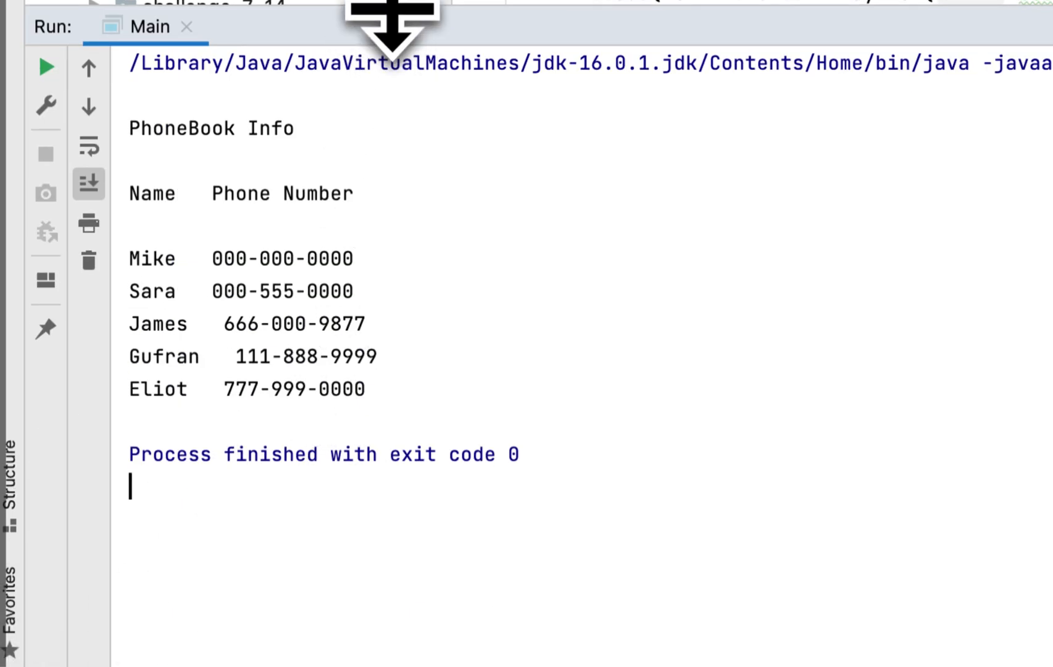
mouse_move(322, 324)
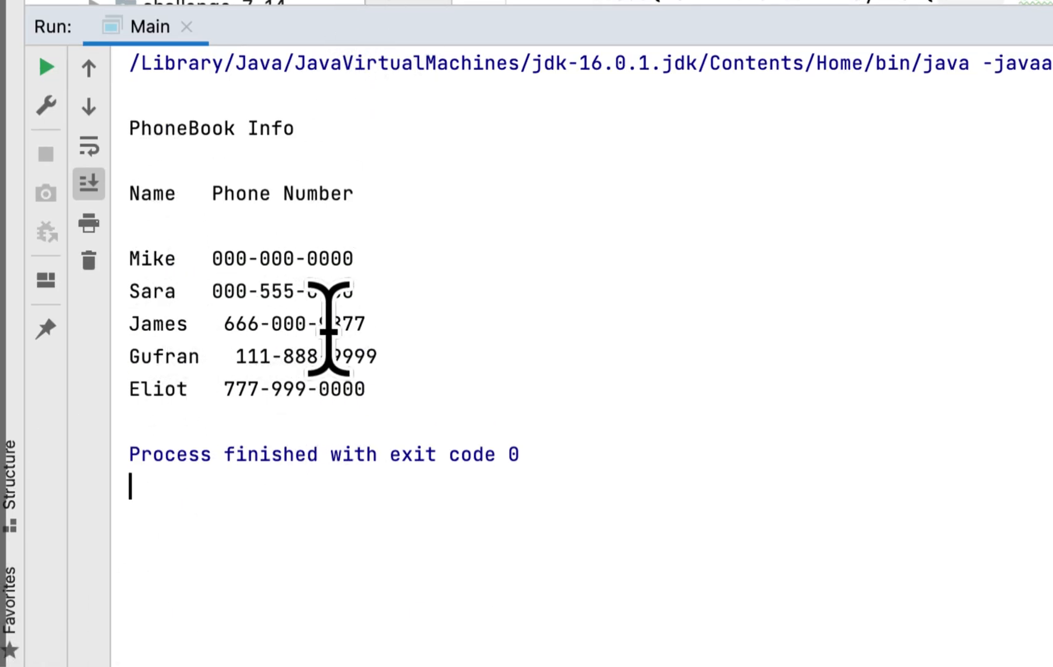
mouse_move(410, 319)
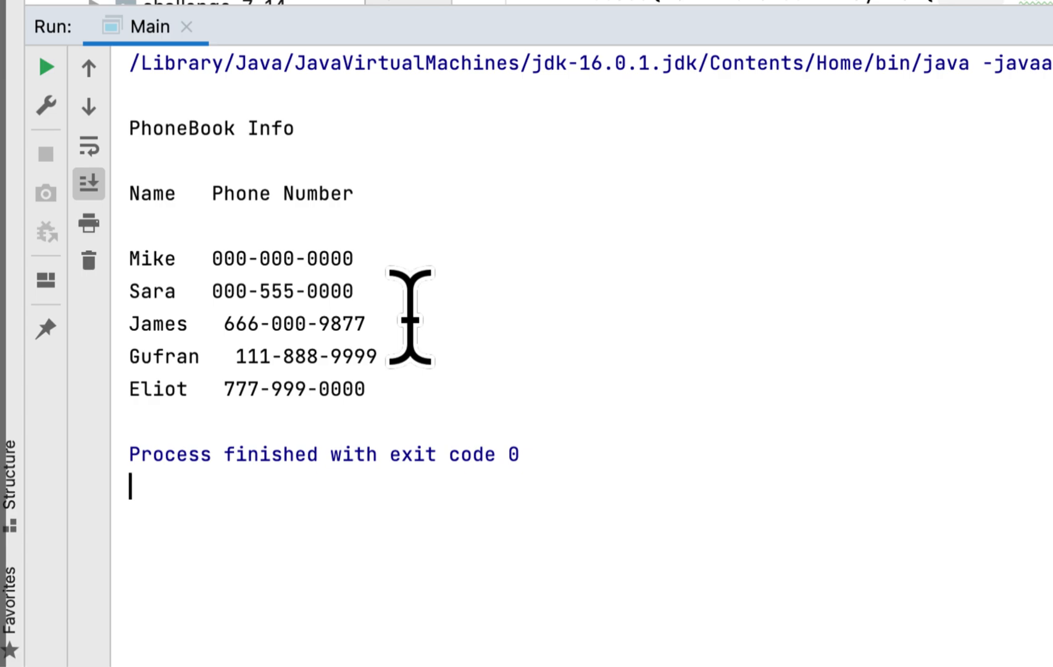
mouse_move(221, 271)
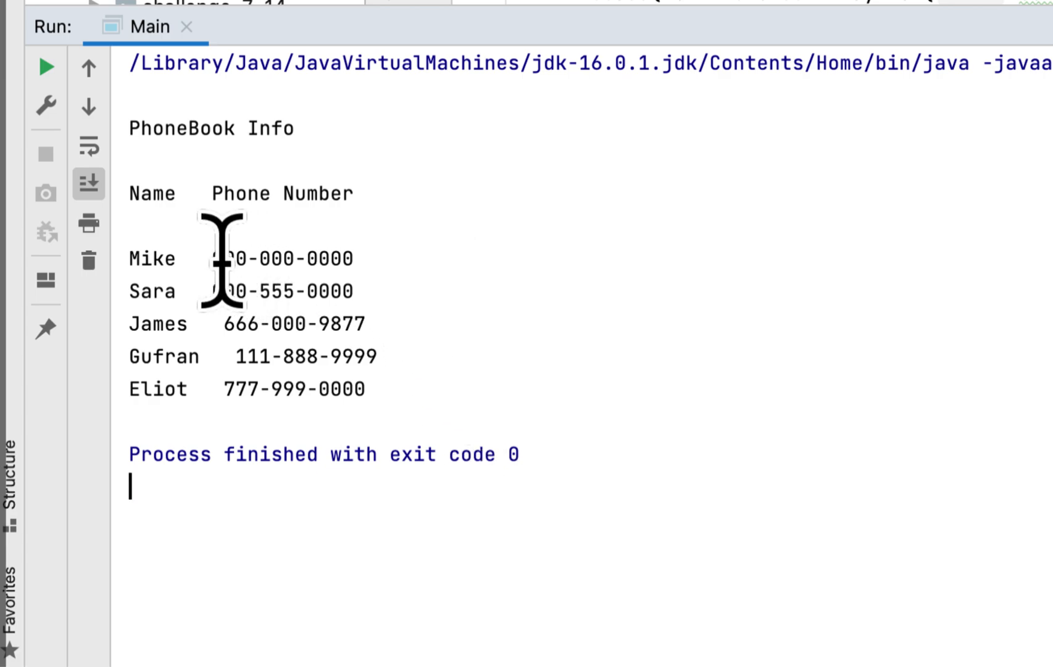
mouse_move(360, 419)
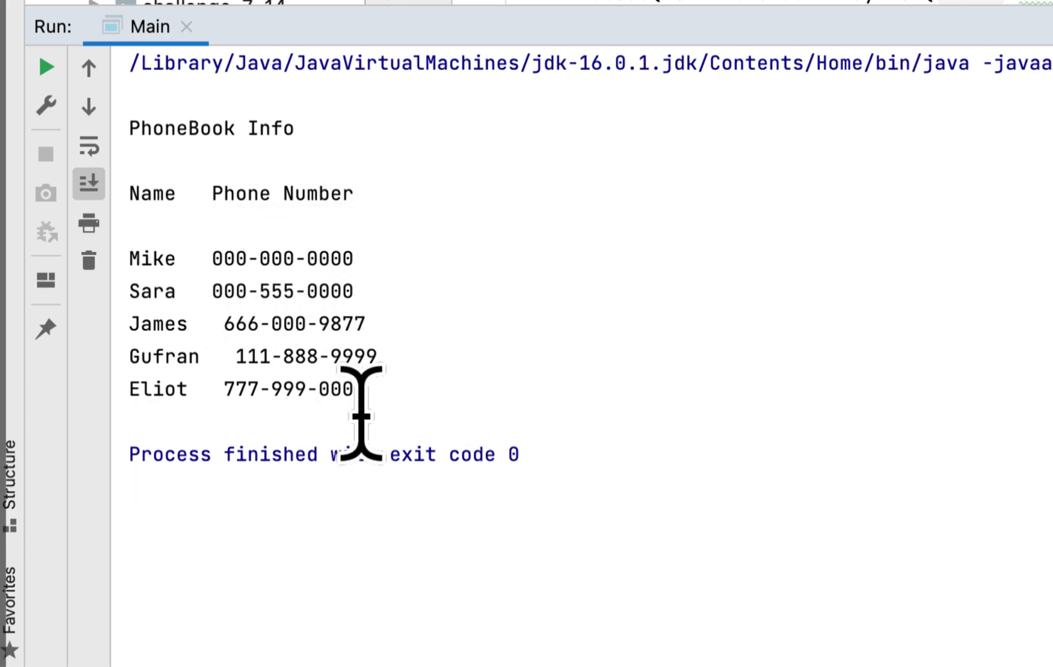